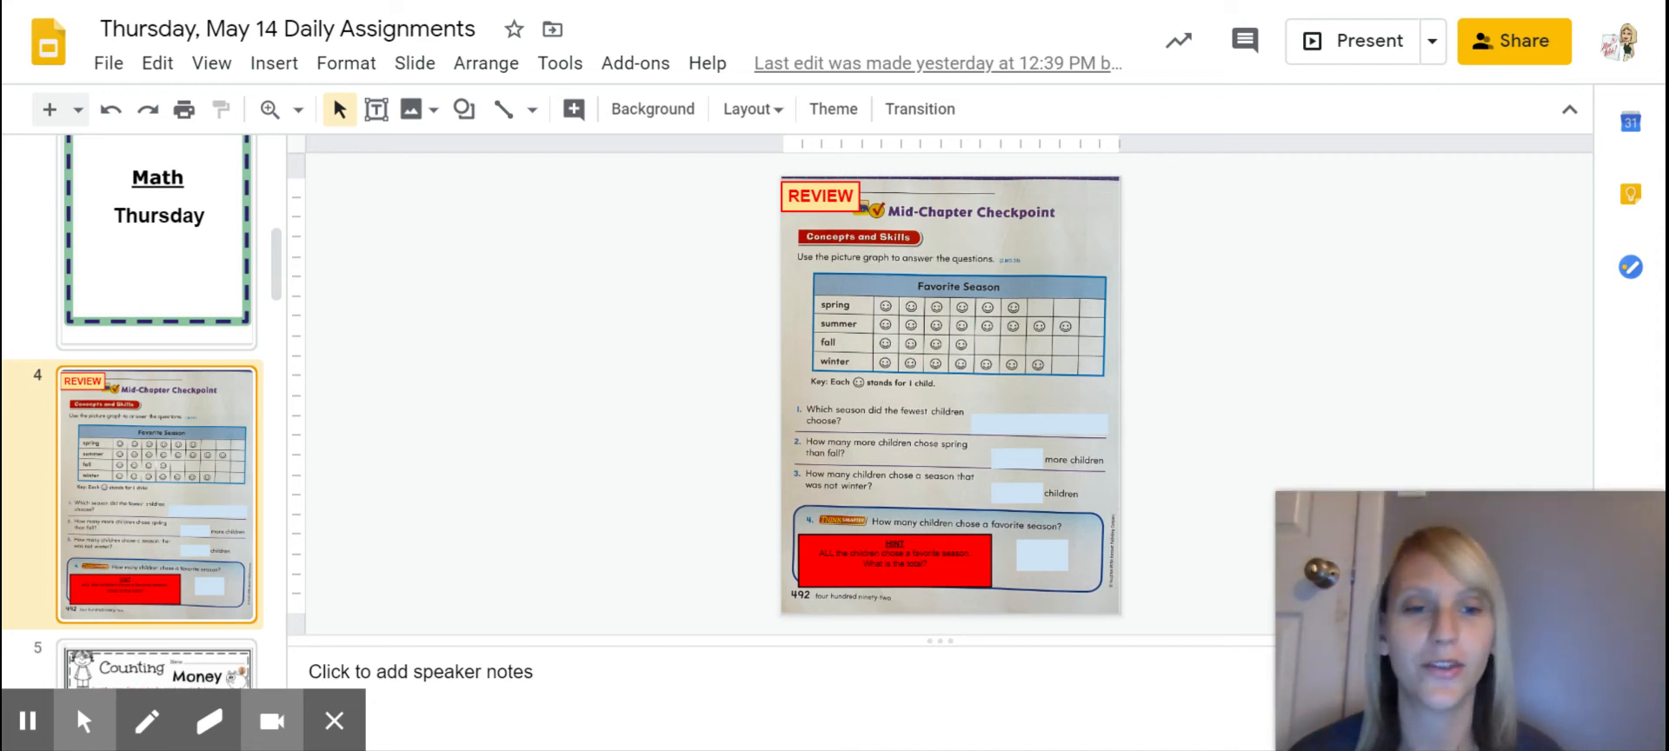
{"action": "mouse_move", "coordinate": [1283, 285]}
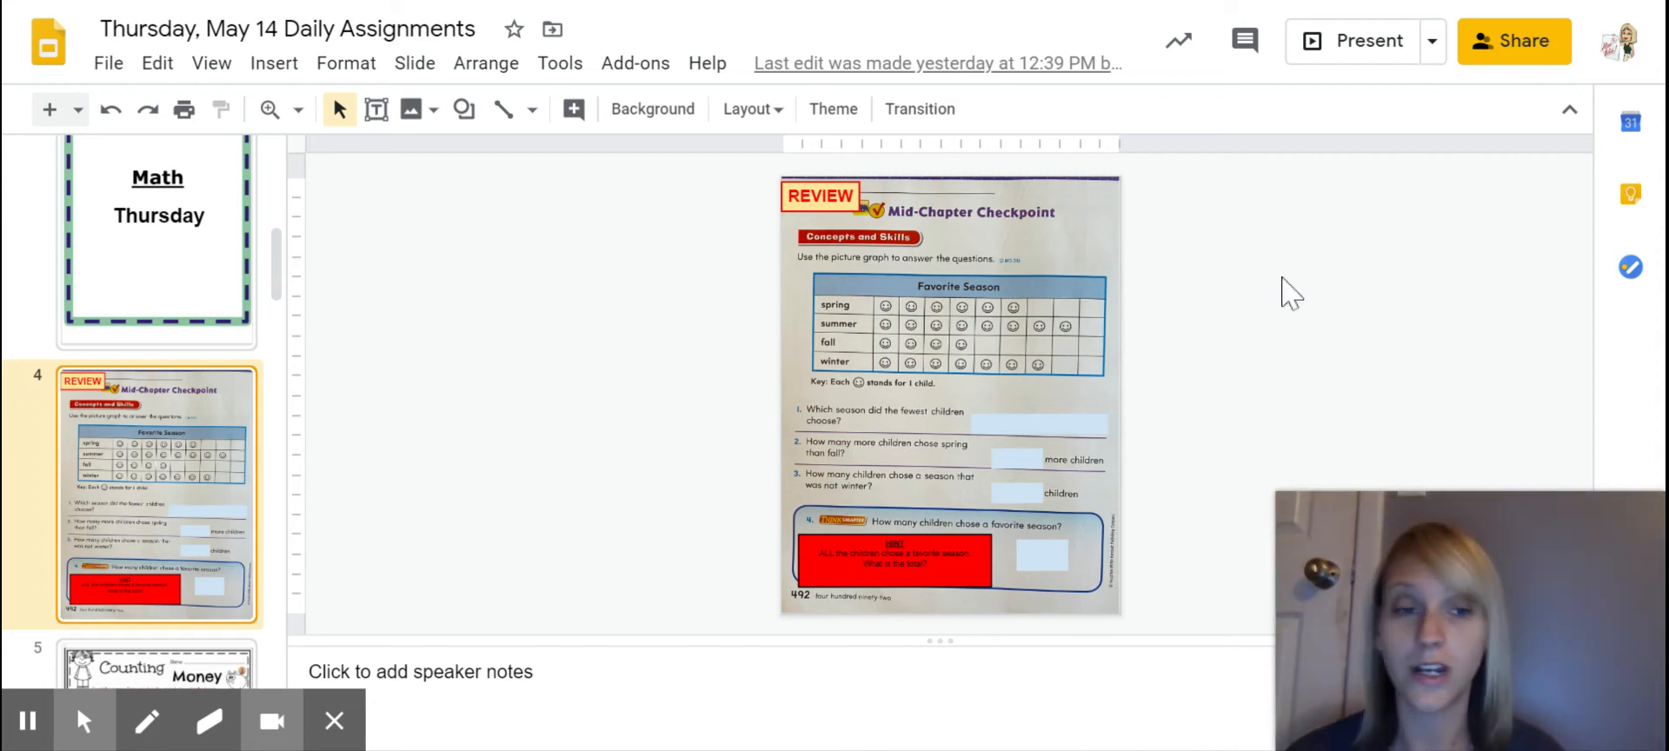
{"action": "mouse_move", "coordinate": [1002, 338]}
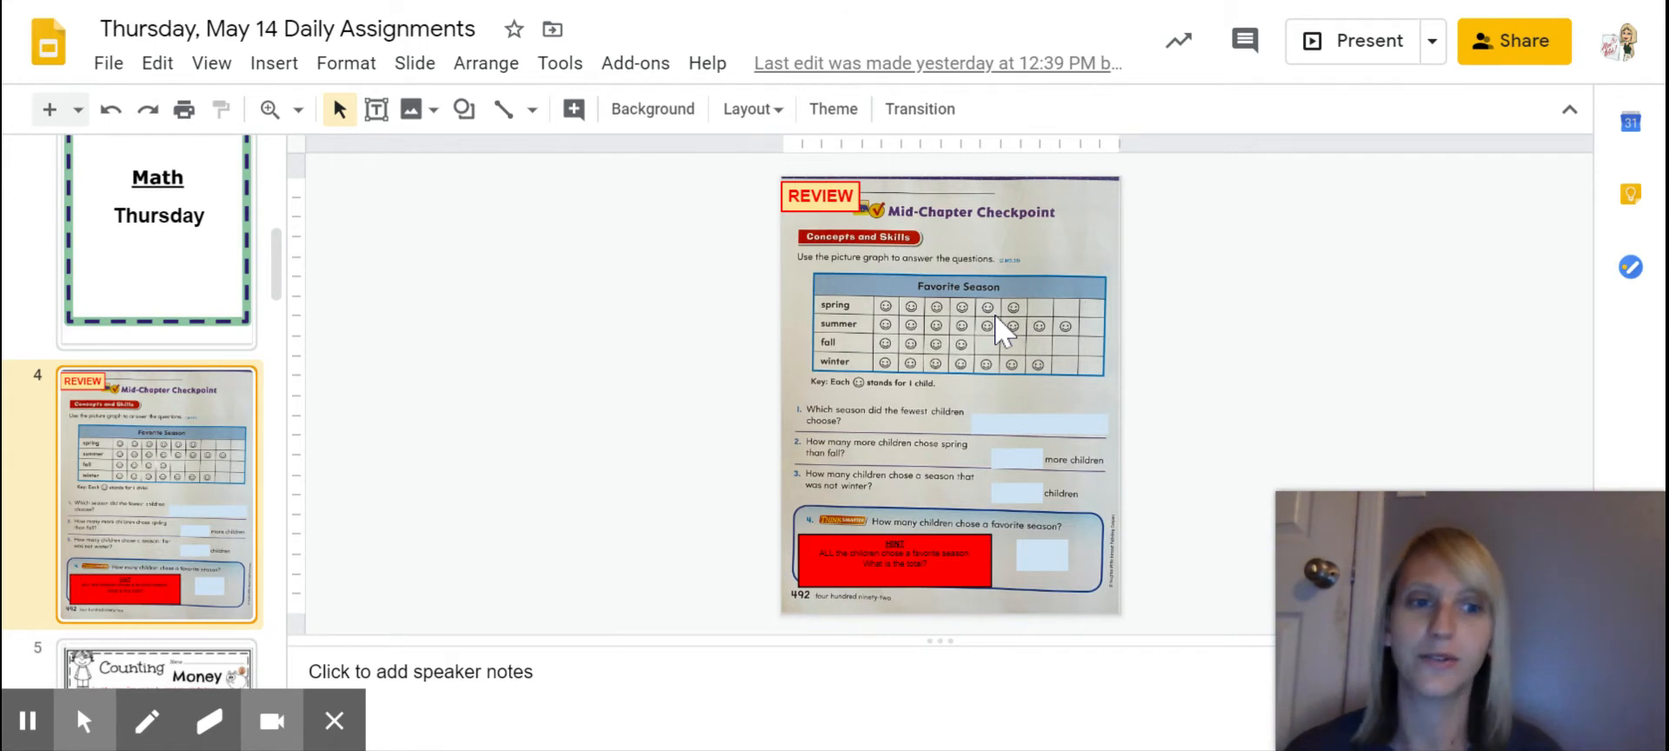
{"action": "mouse_move", "coordinate": [736, 384]}
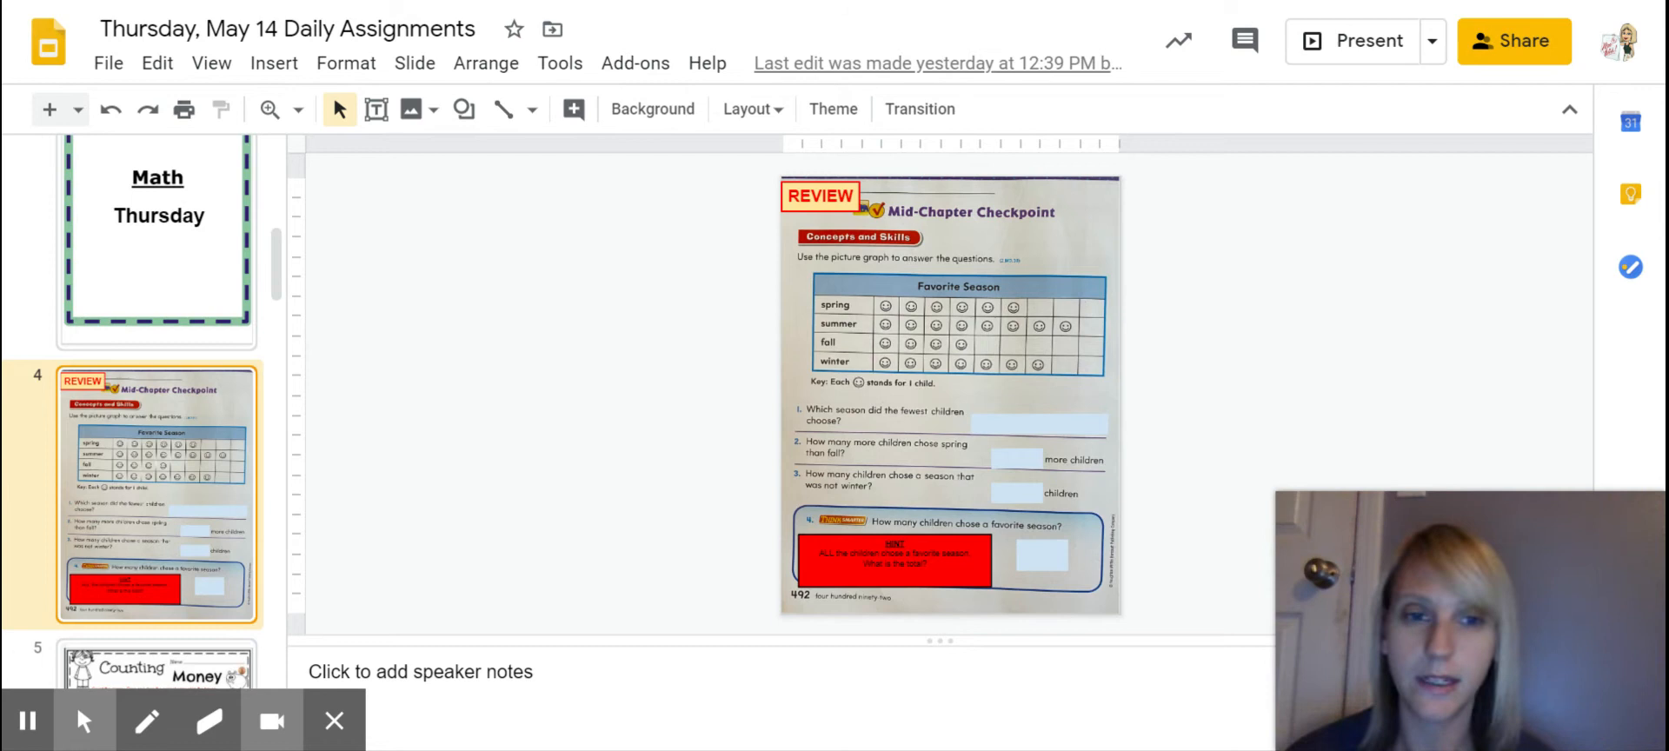
{"action": "mouse_move", "coordinate": [598, 400]}
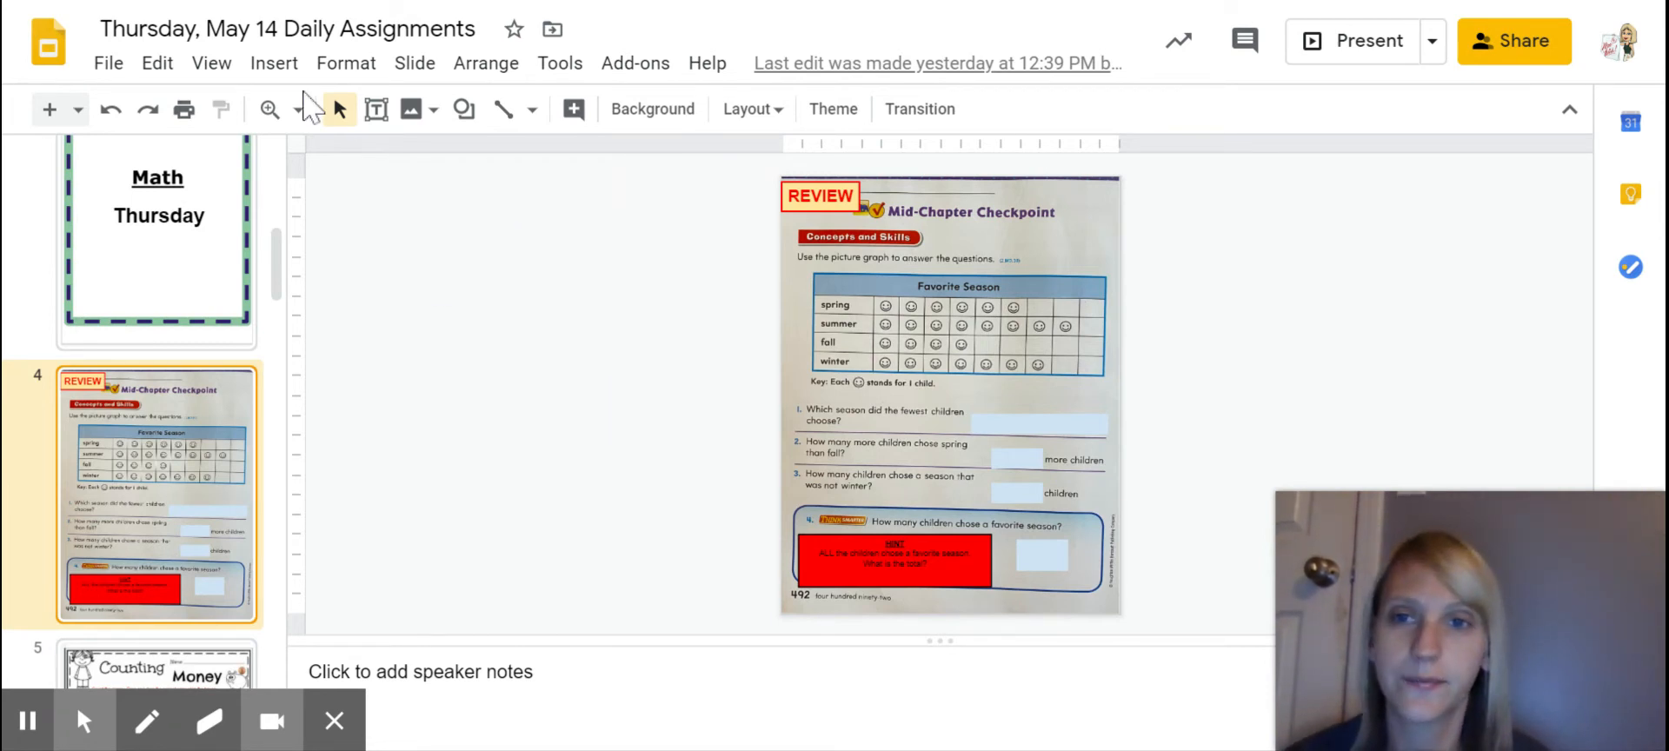
Step: Select the question 1 answer box on the Mid-Chapter Checkpoint slide
{"action": "left_click", "coordinate": [298, 108]}
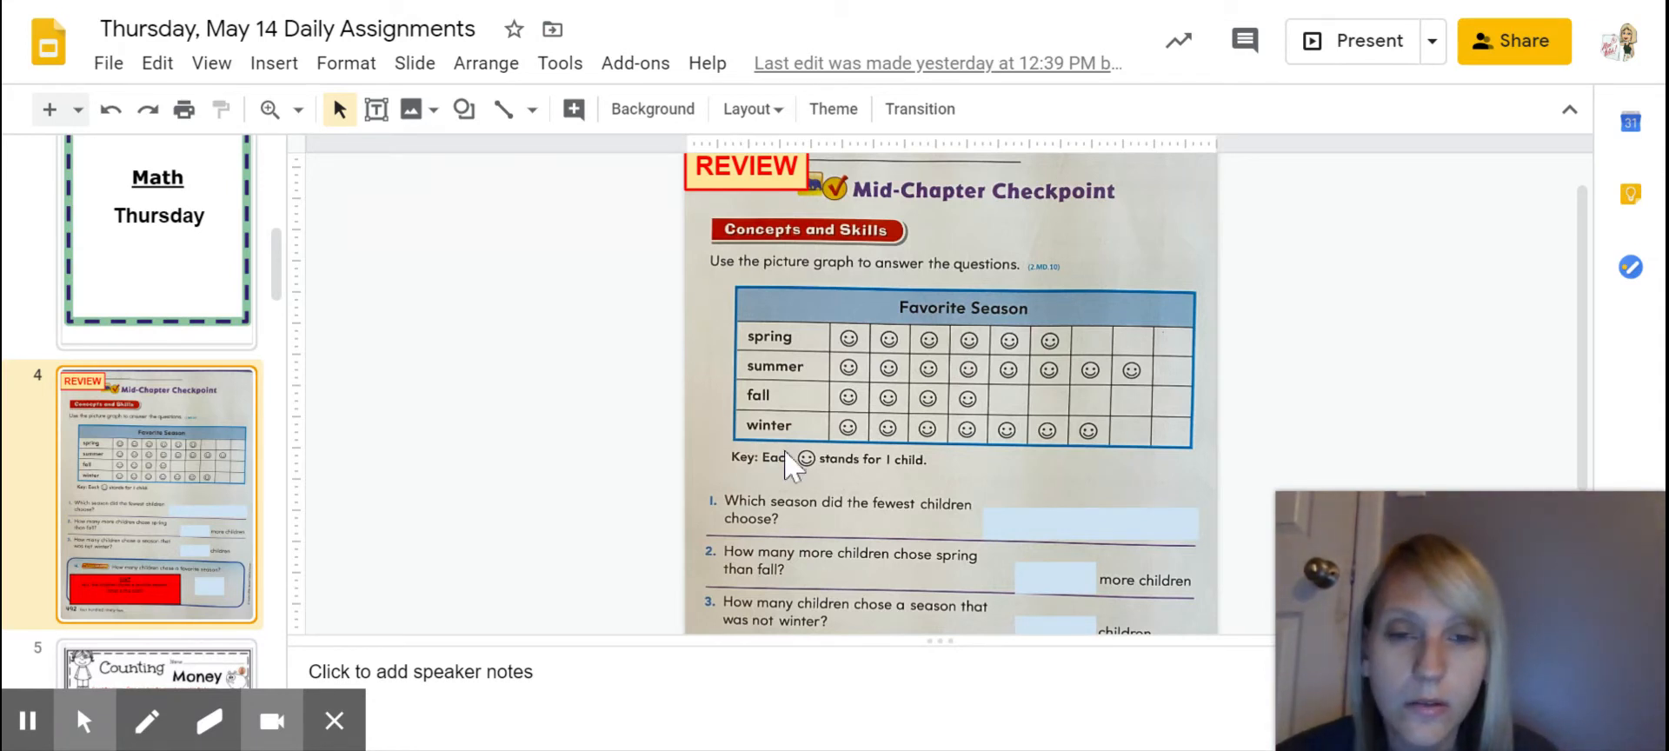
{"action": "mouse_move", "coordinate": [972, 499]}
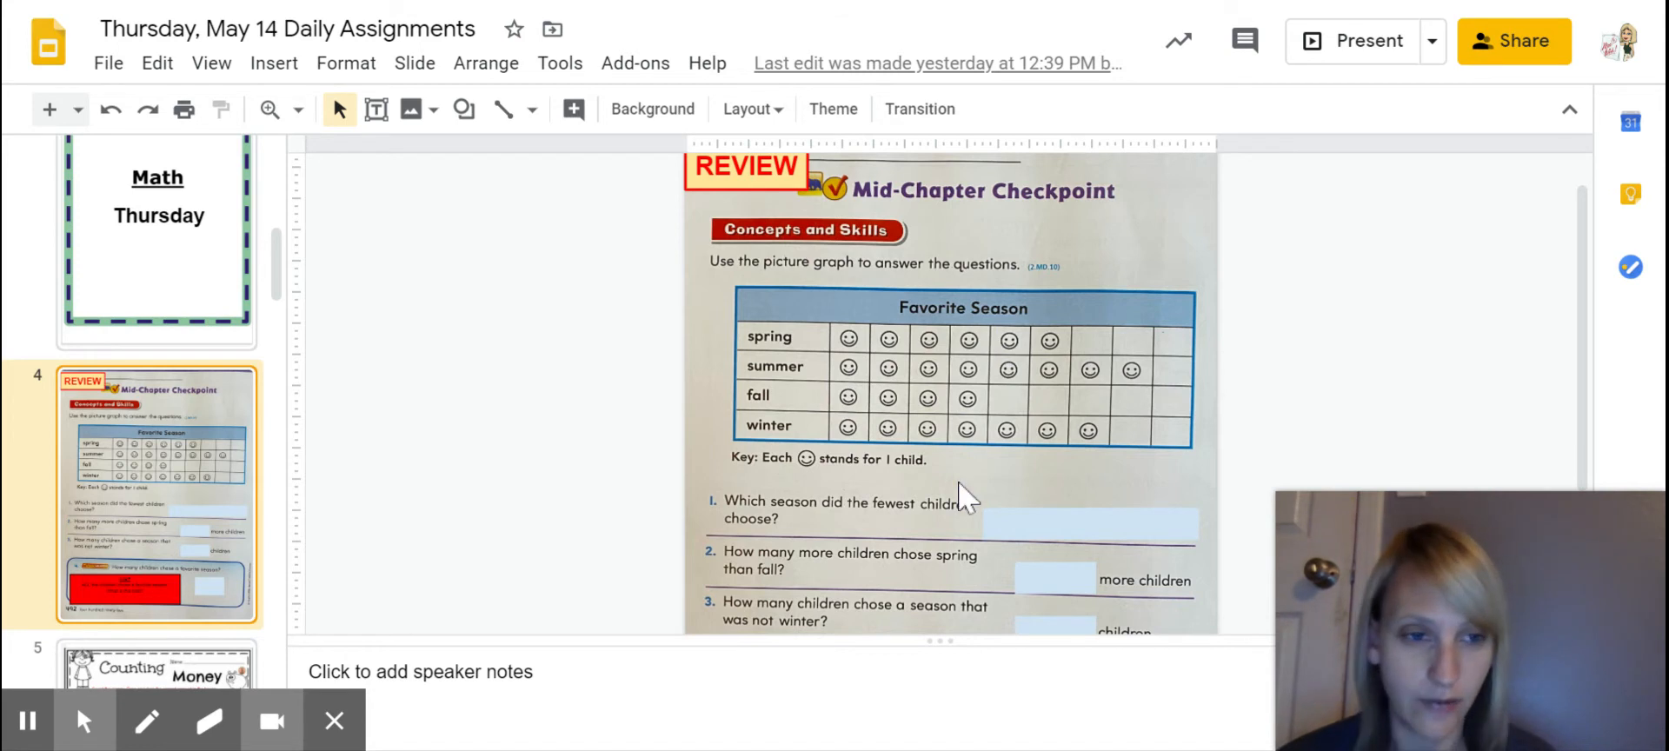
{"action": "mouse_move", "coordinate": [1125, 299]}
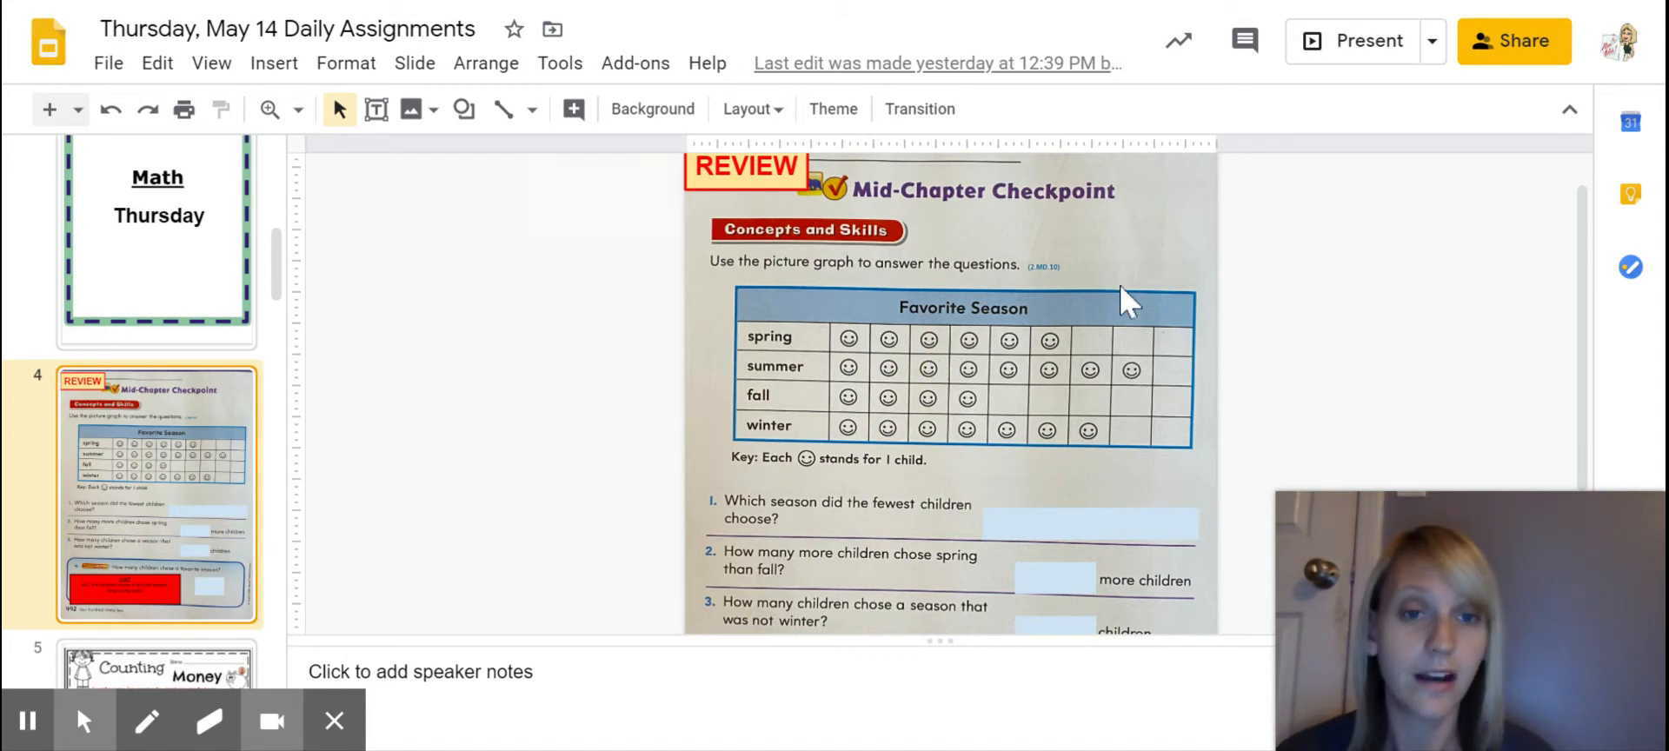
{"action": "mouse_move", "coordinate": [1102, 296]}
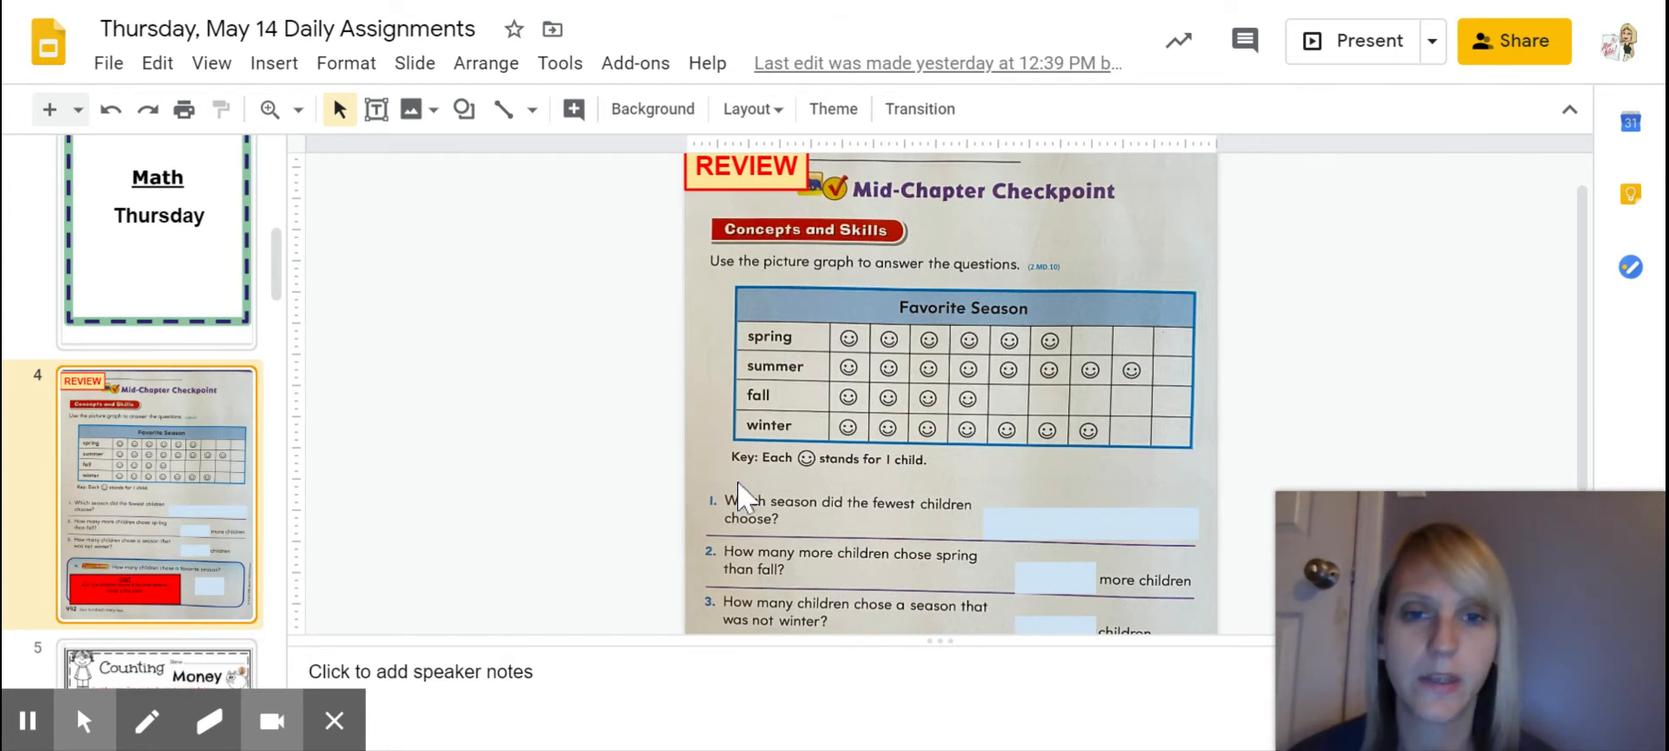
{"action": "mouse_move", "coordinate": [848, 534]}
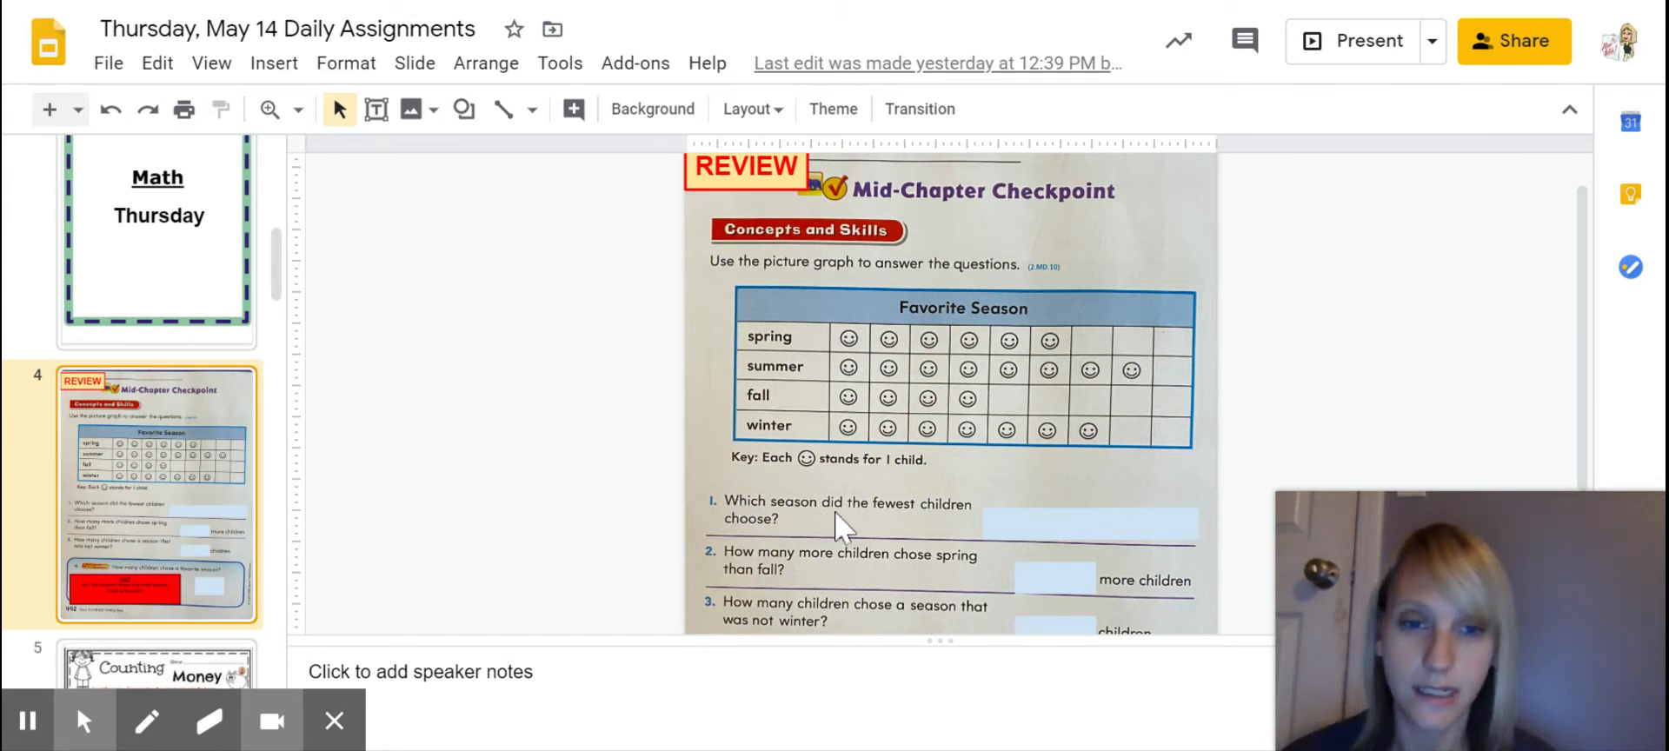
{"action": "mouse_move", "coordinate": [890, 515]}
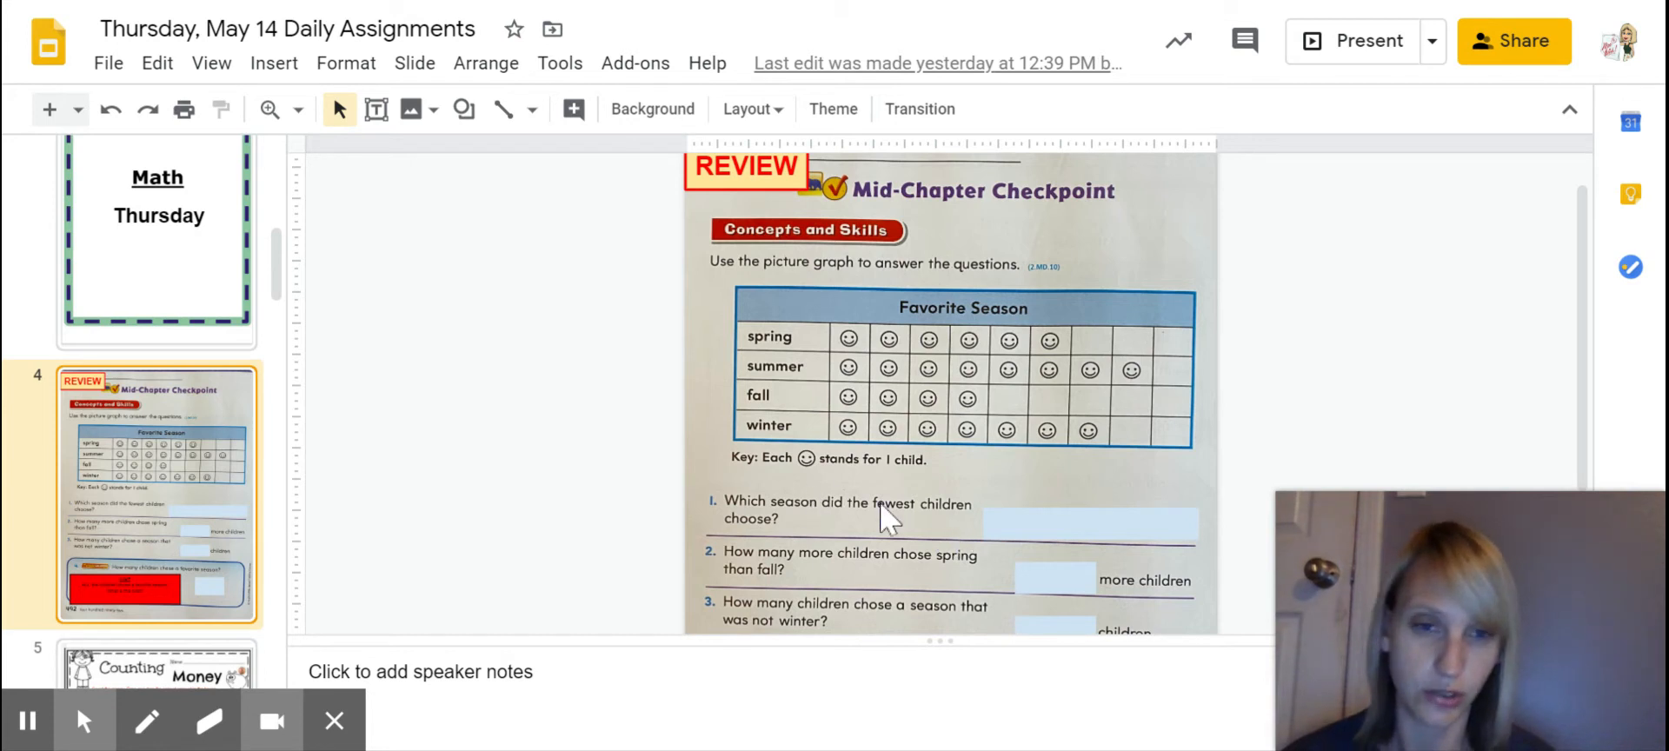
{"action": "mouse_move", "coordinate": [570, 518]}
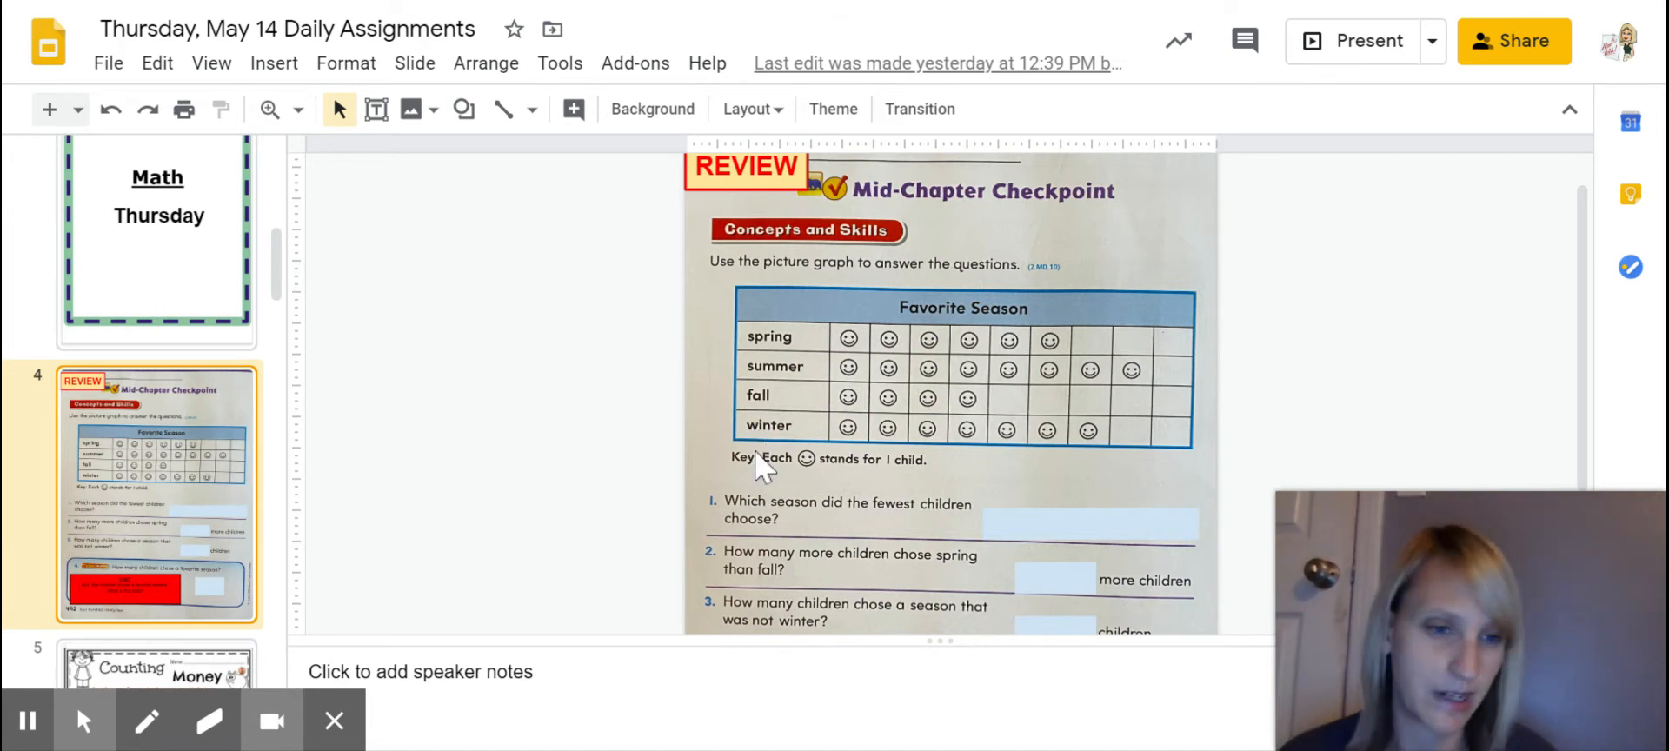
{"action": "mouse_move", "coordinate": [822, 487]}
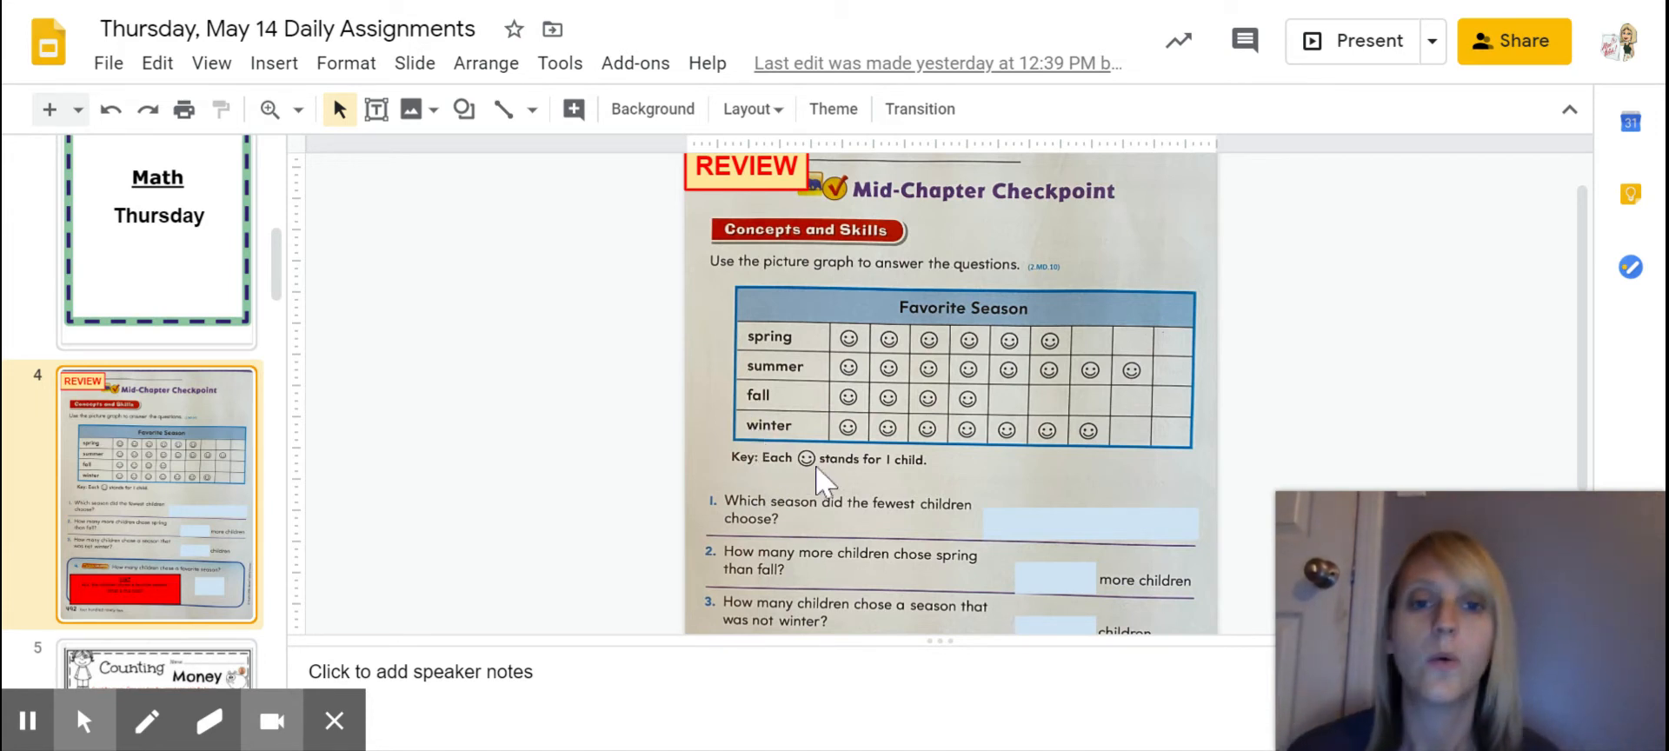
{"action": "mouse_move", "coordinate": [814, 483]}
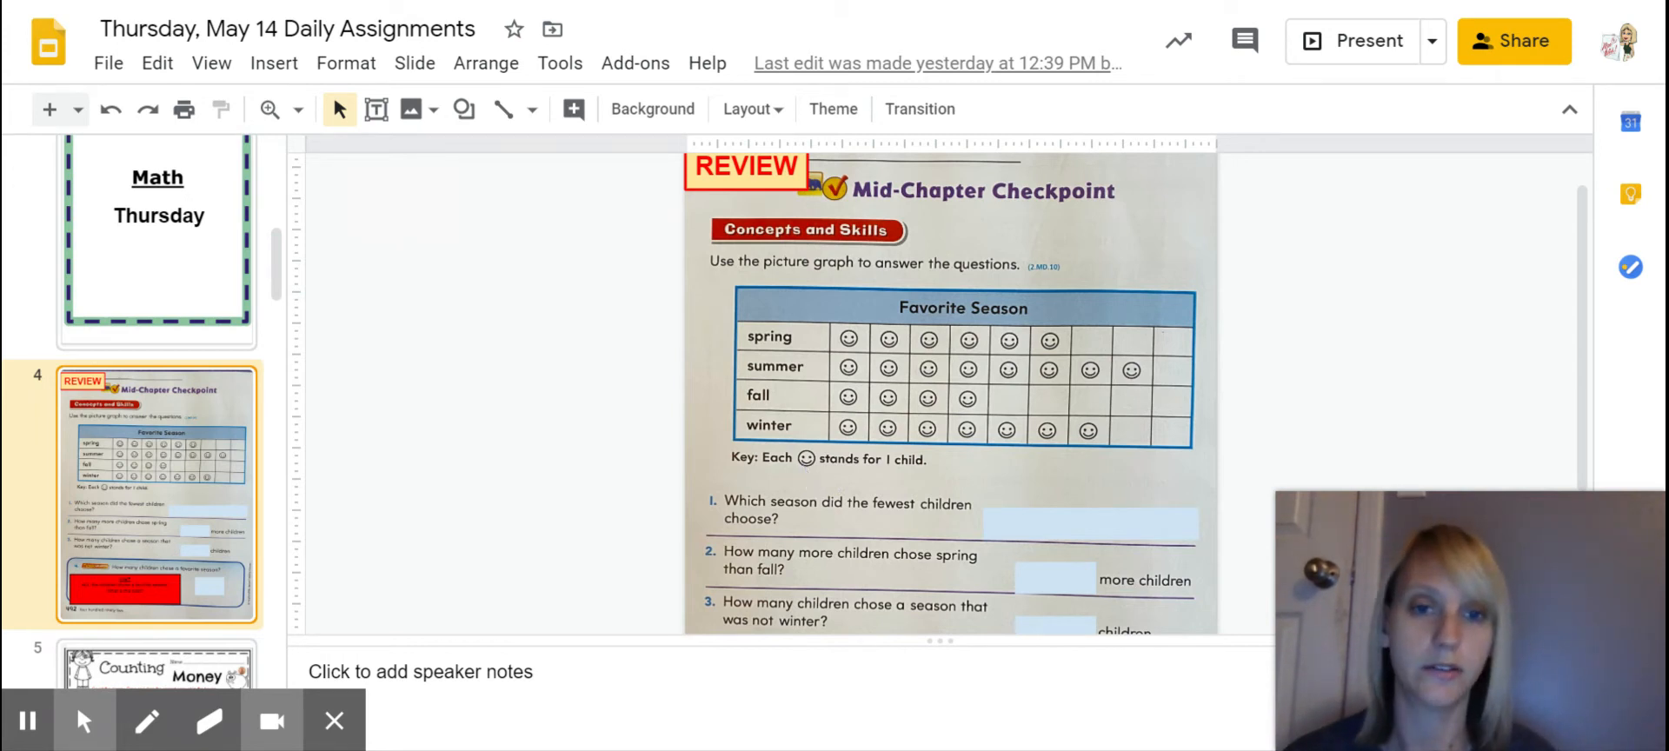
{"action": "mouse_move", "coordinate": [1015, 383]}
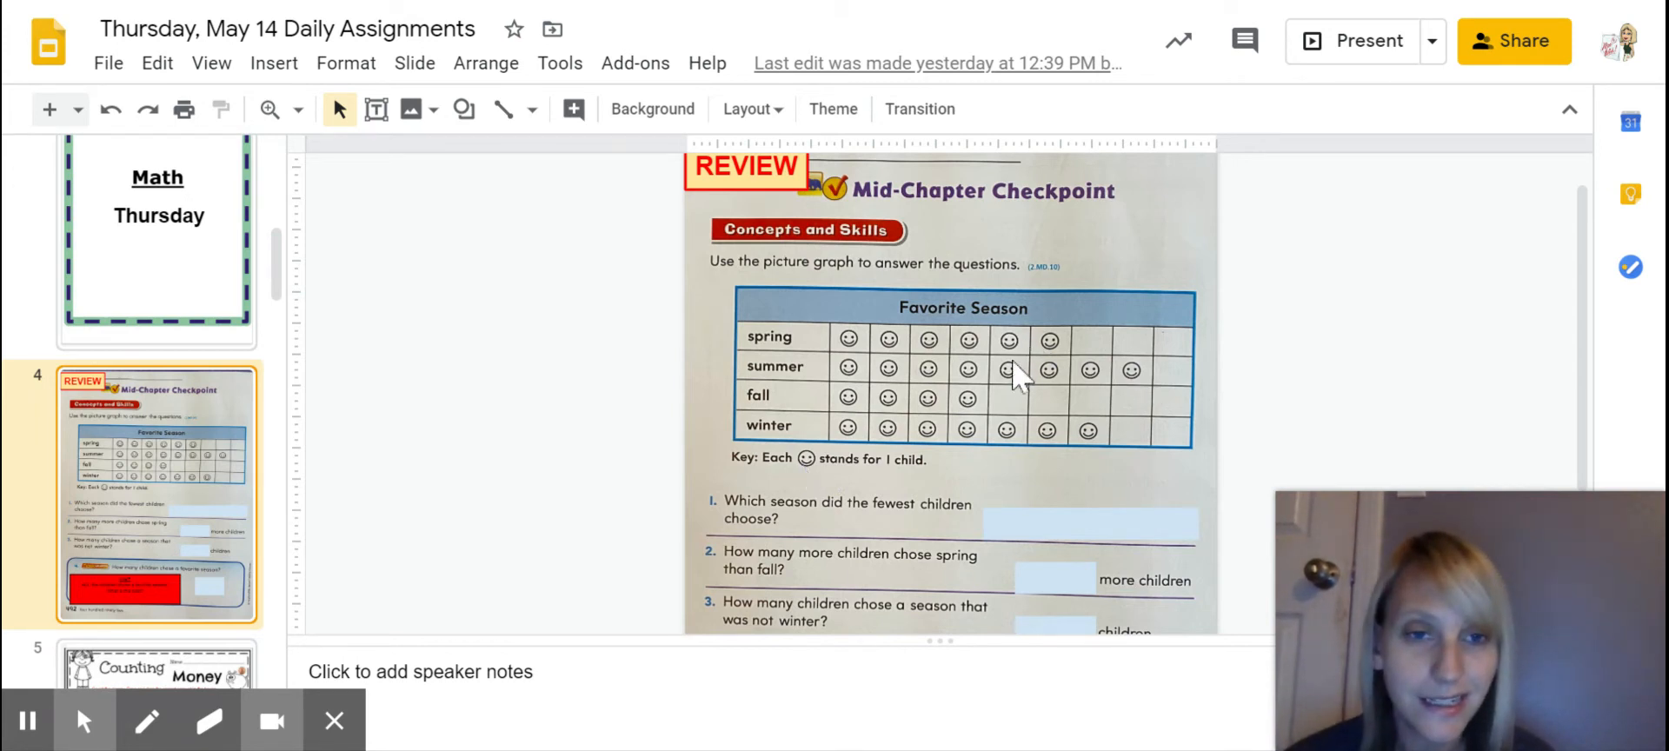
{"action": "mouse_move", "coordinate": [1203, 327]}
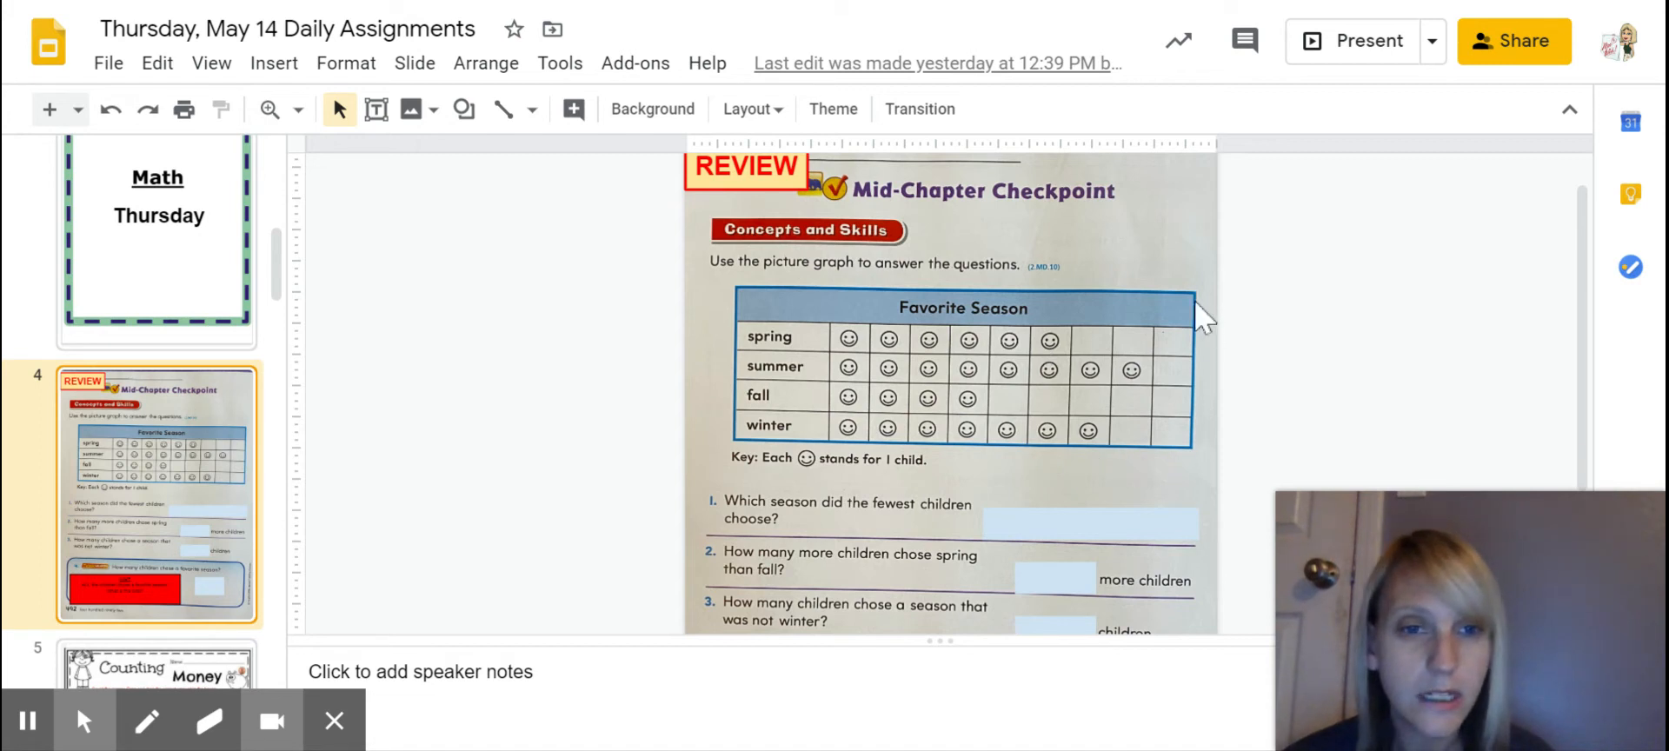
{"action": "mouse_move", "coordinate": [1169, 473]}
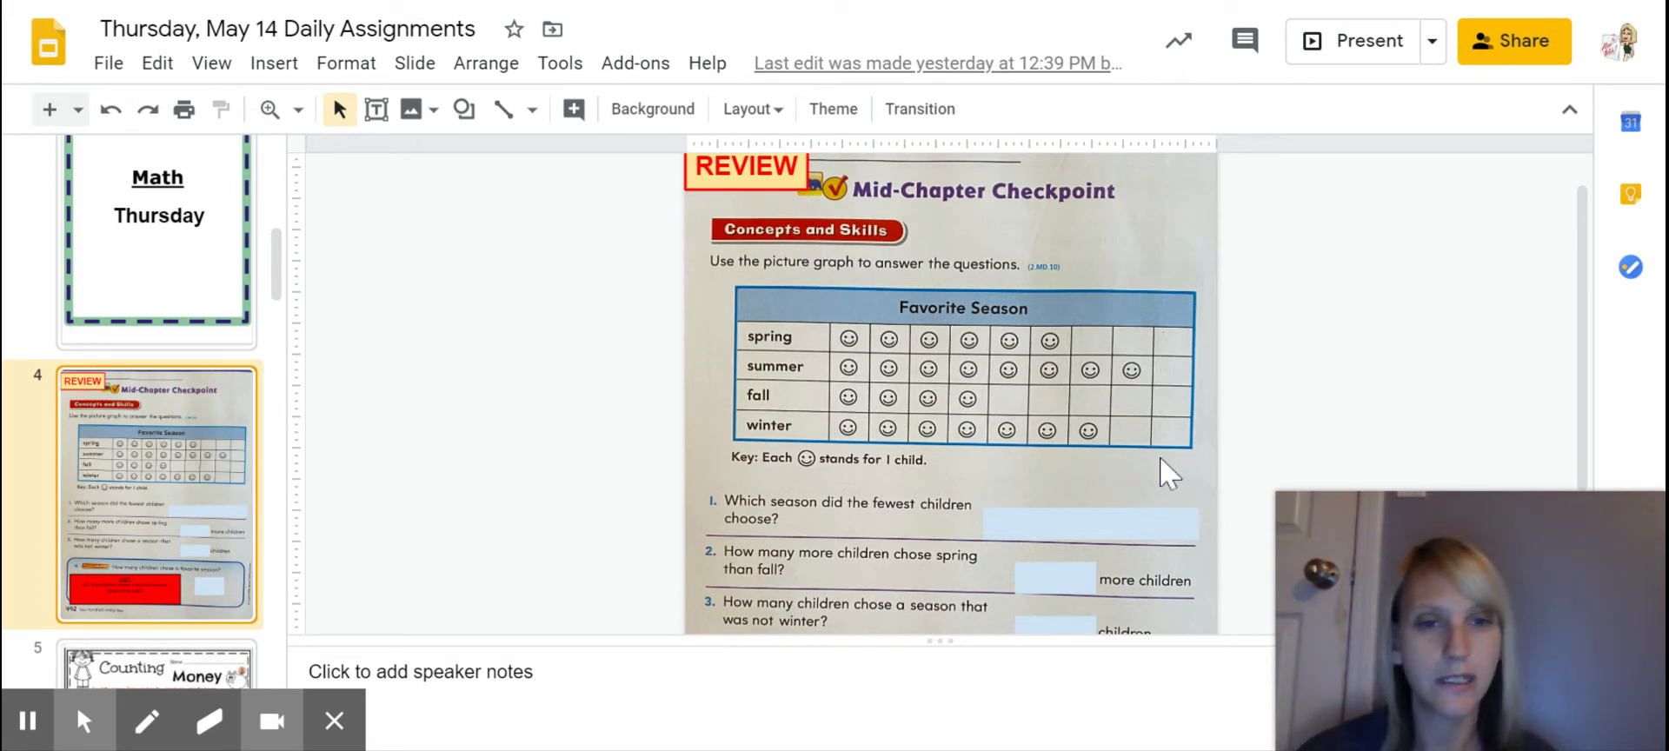
{"action": "mouse_move", "coordinate": [1217, 382]}
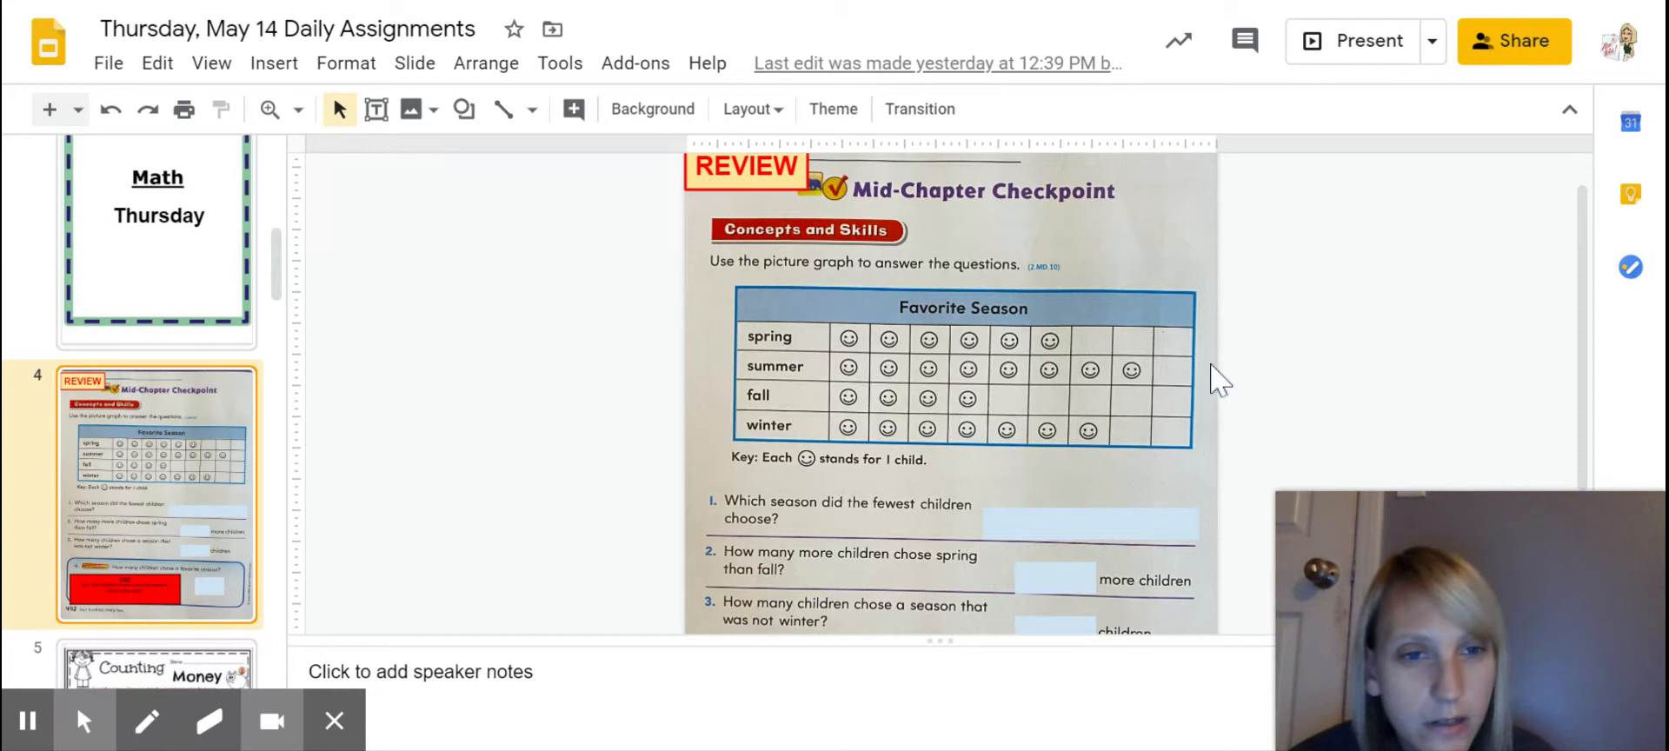
{"action": "mouse_move", "coordinate": [1184, 396]}
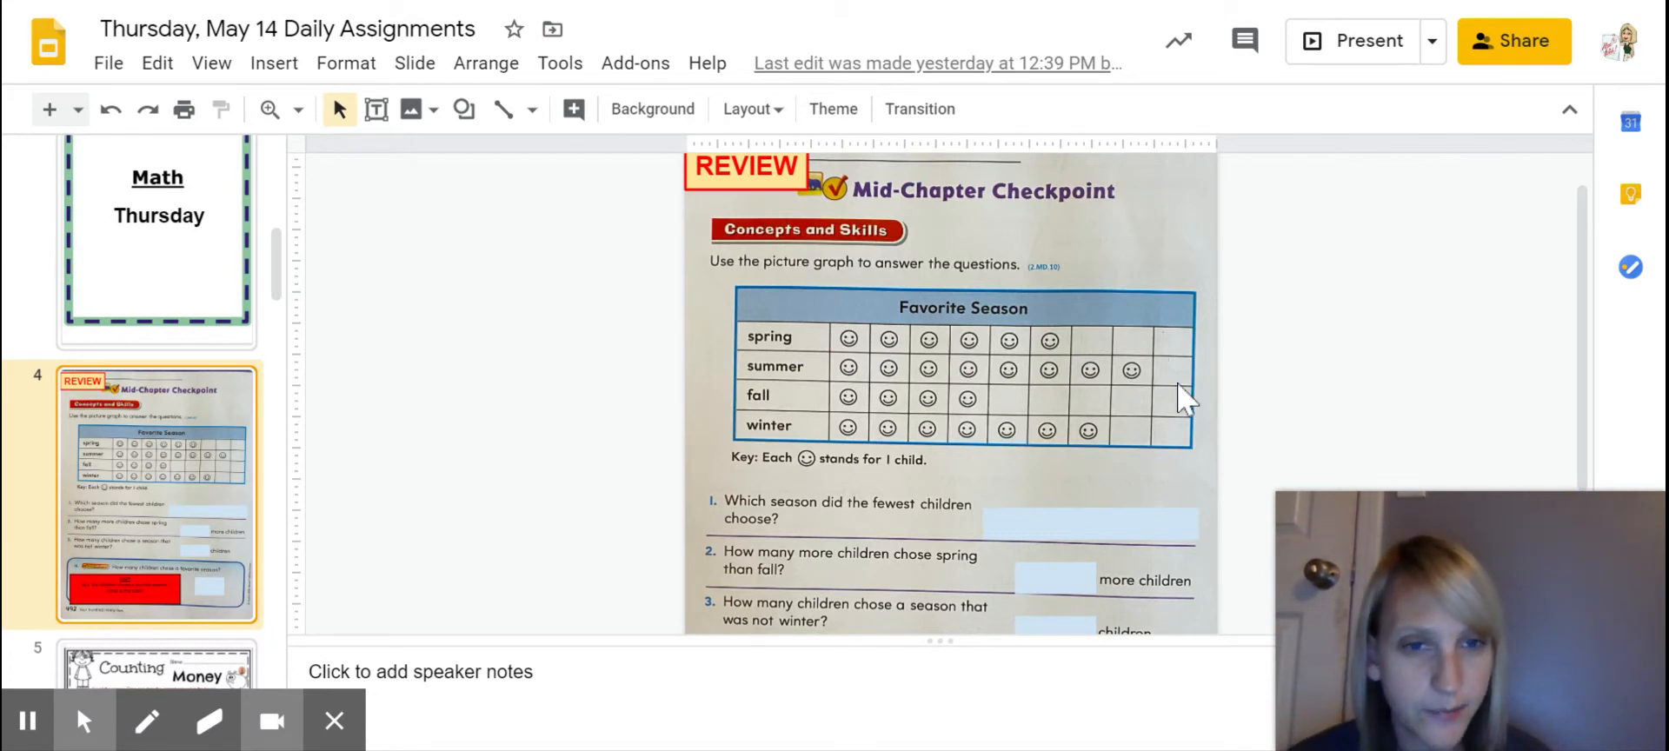
{"action": "mouse_move", "coordinate": [1120, 374]}
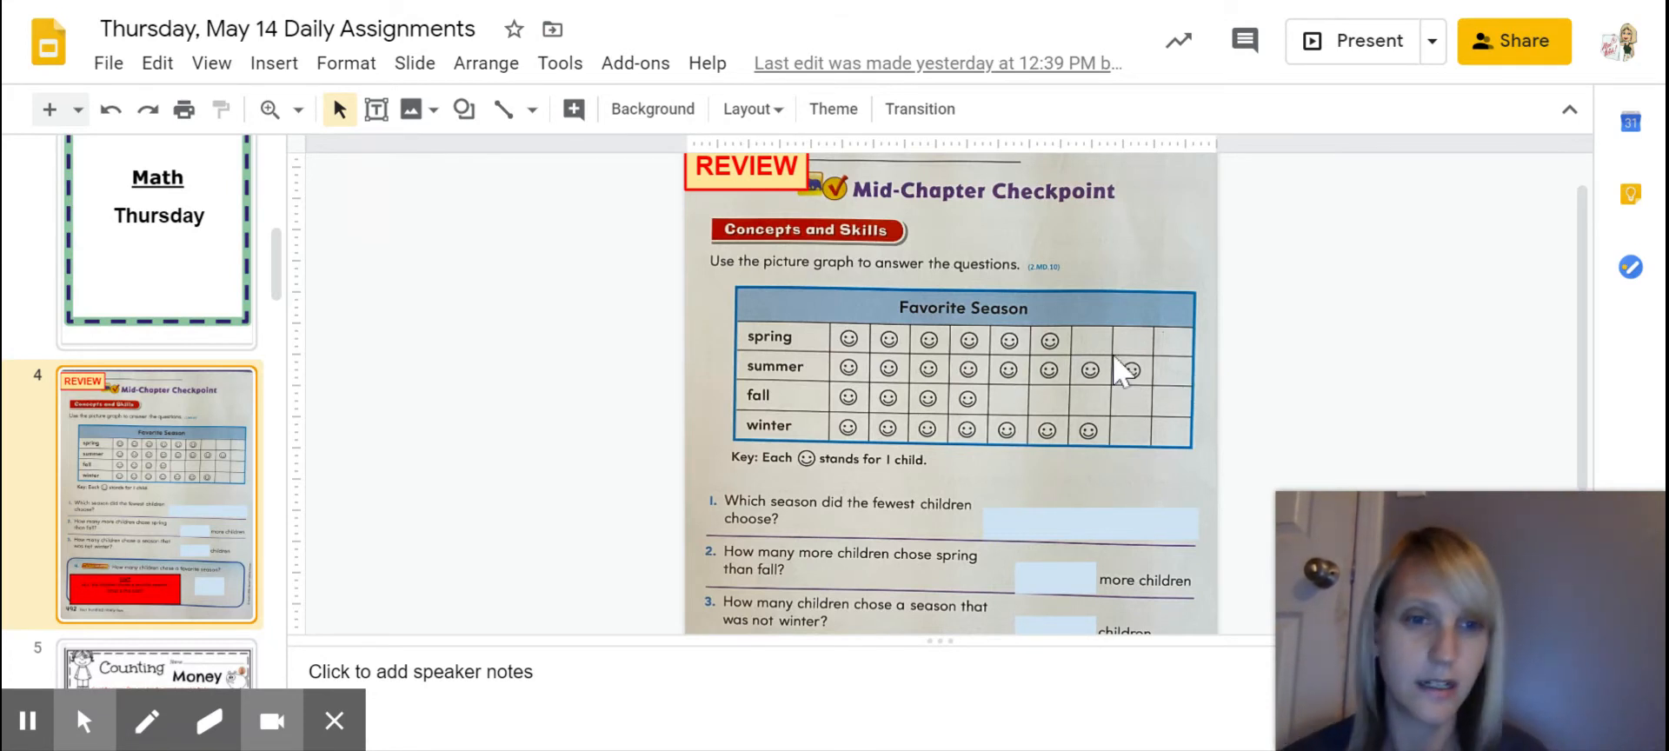
{"action": "mouse_move", "coordinate": [1008, 425]}
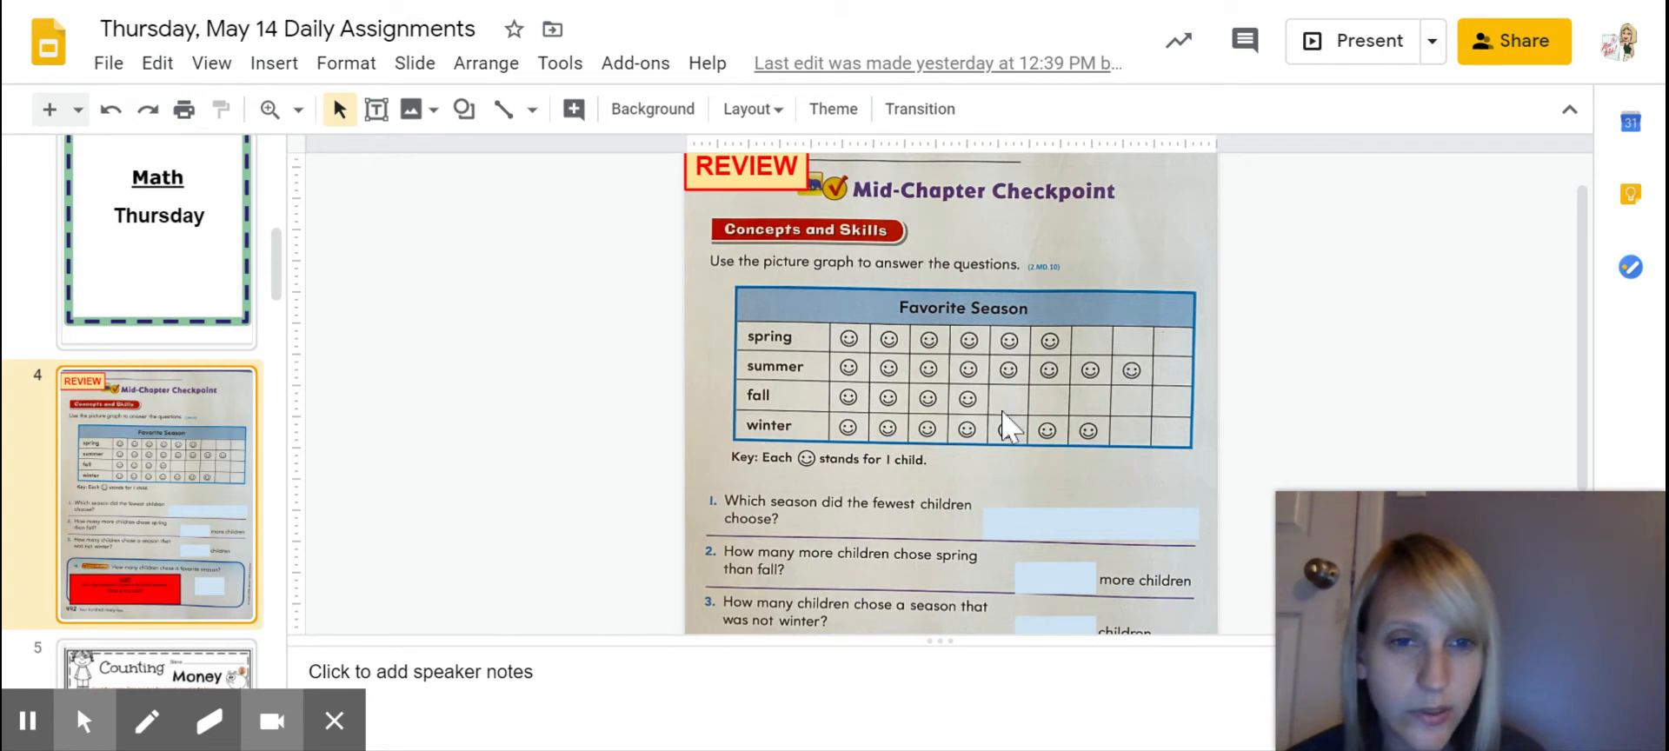
{"action": "mouse_move", "coordinate": [1008, 410]}
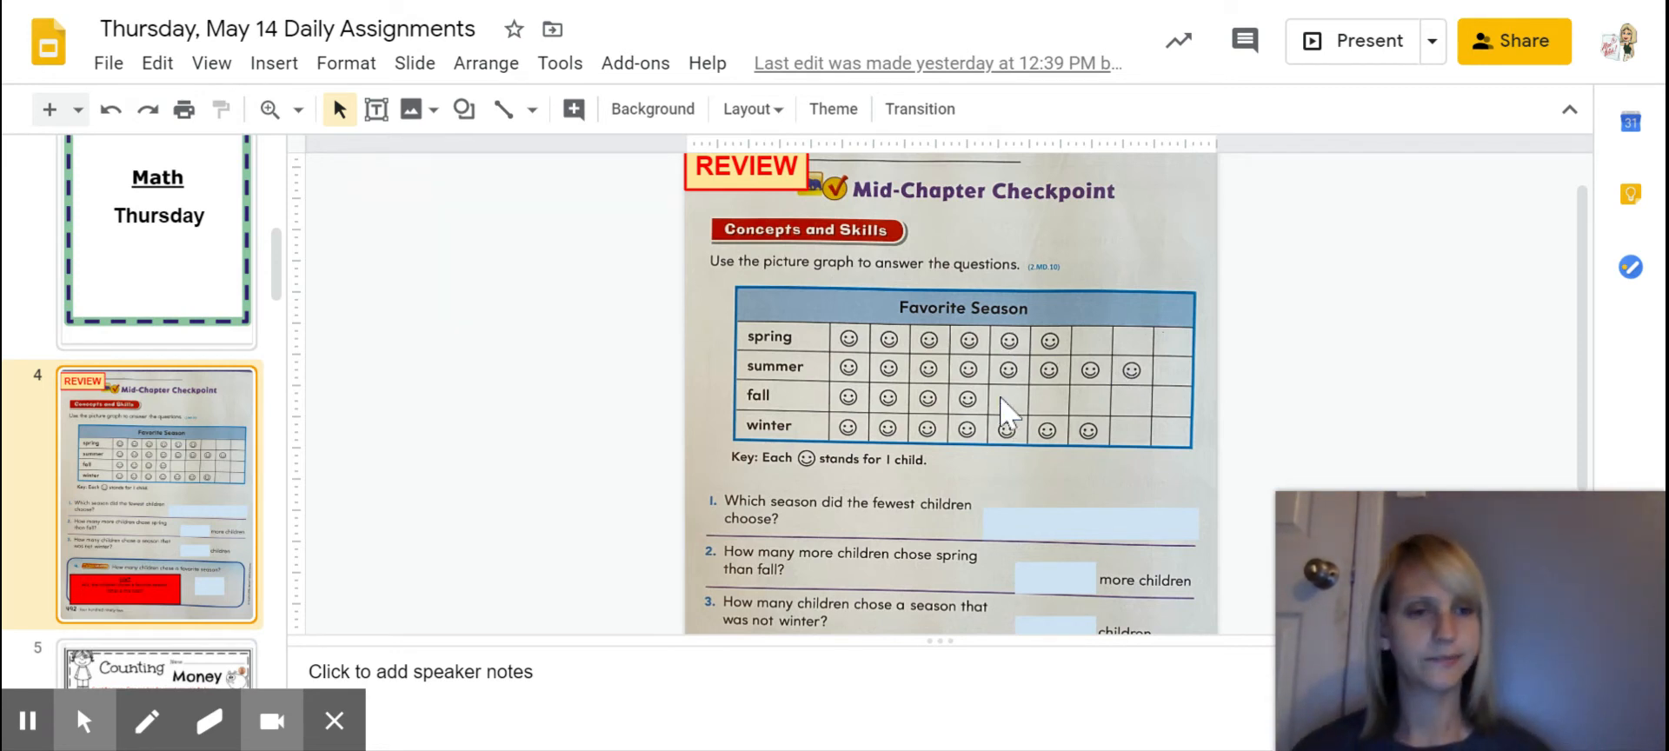
{"action": "mouse_move", "coordinate": [1009, 410]}
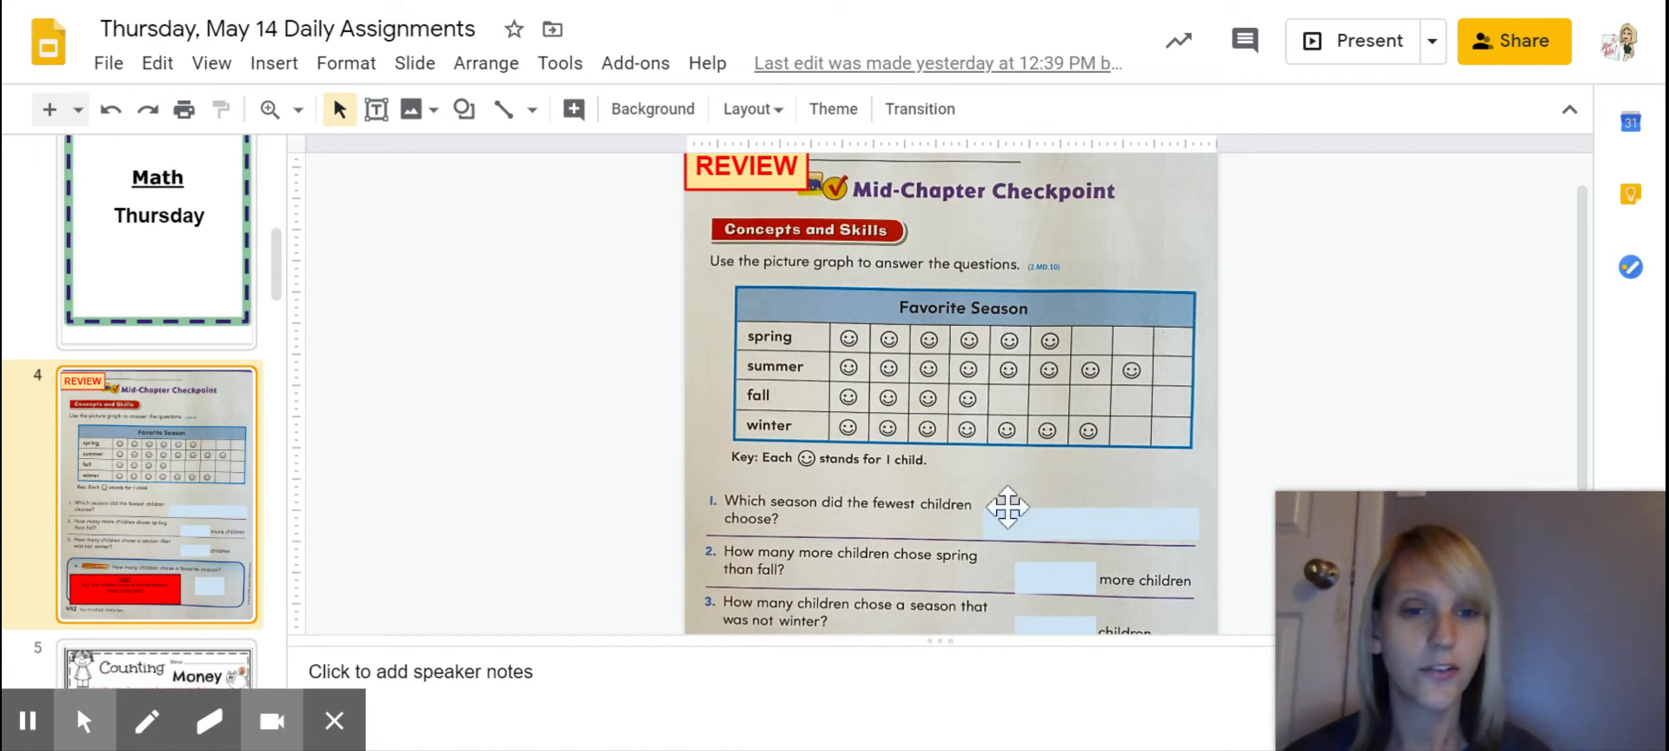
{"action": "mouse_move", "coordinate": [1011, 525]}
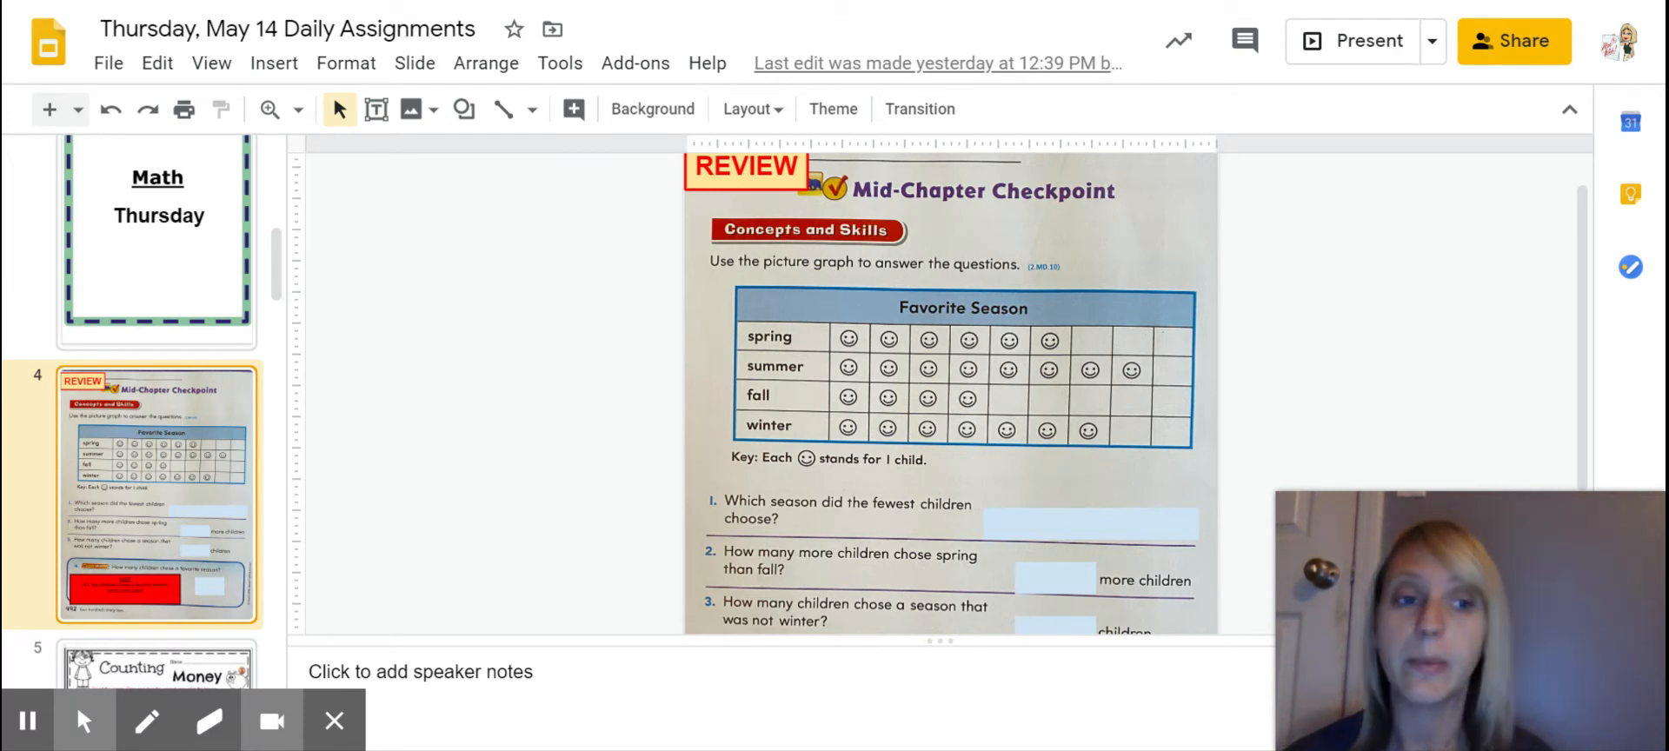
{"action": "mouse_move", "coordinate": [1012, 530]}
{"action": "type", "text": "Fa"}
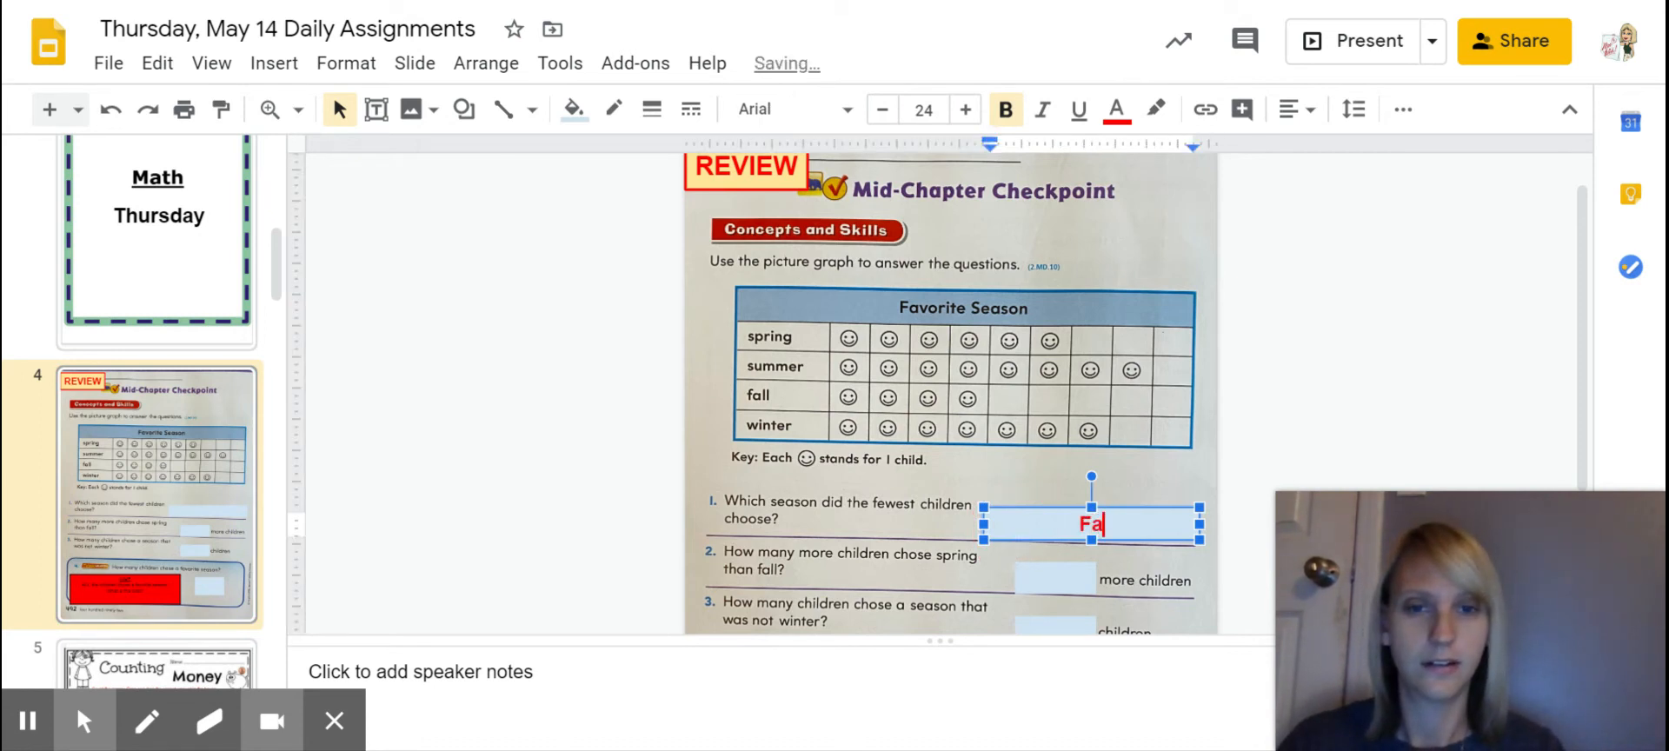
Step: Complete the answer so the box reads 'Fall' in red bold
{"action": "type", "text": "ll"}
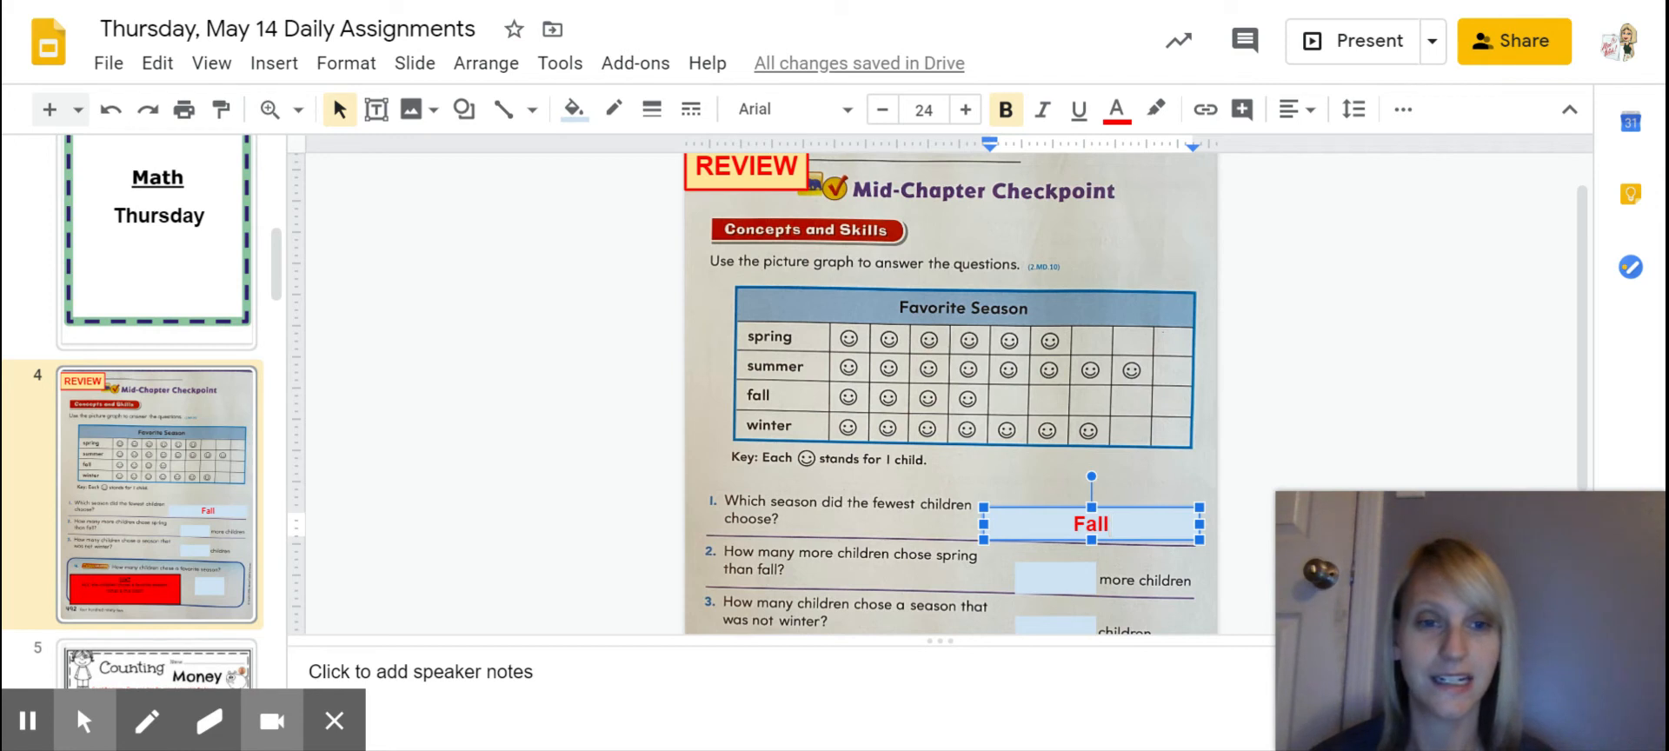
{"action": "mouse_move", "coordinate": [1048, 624]}
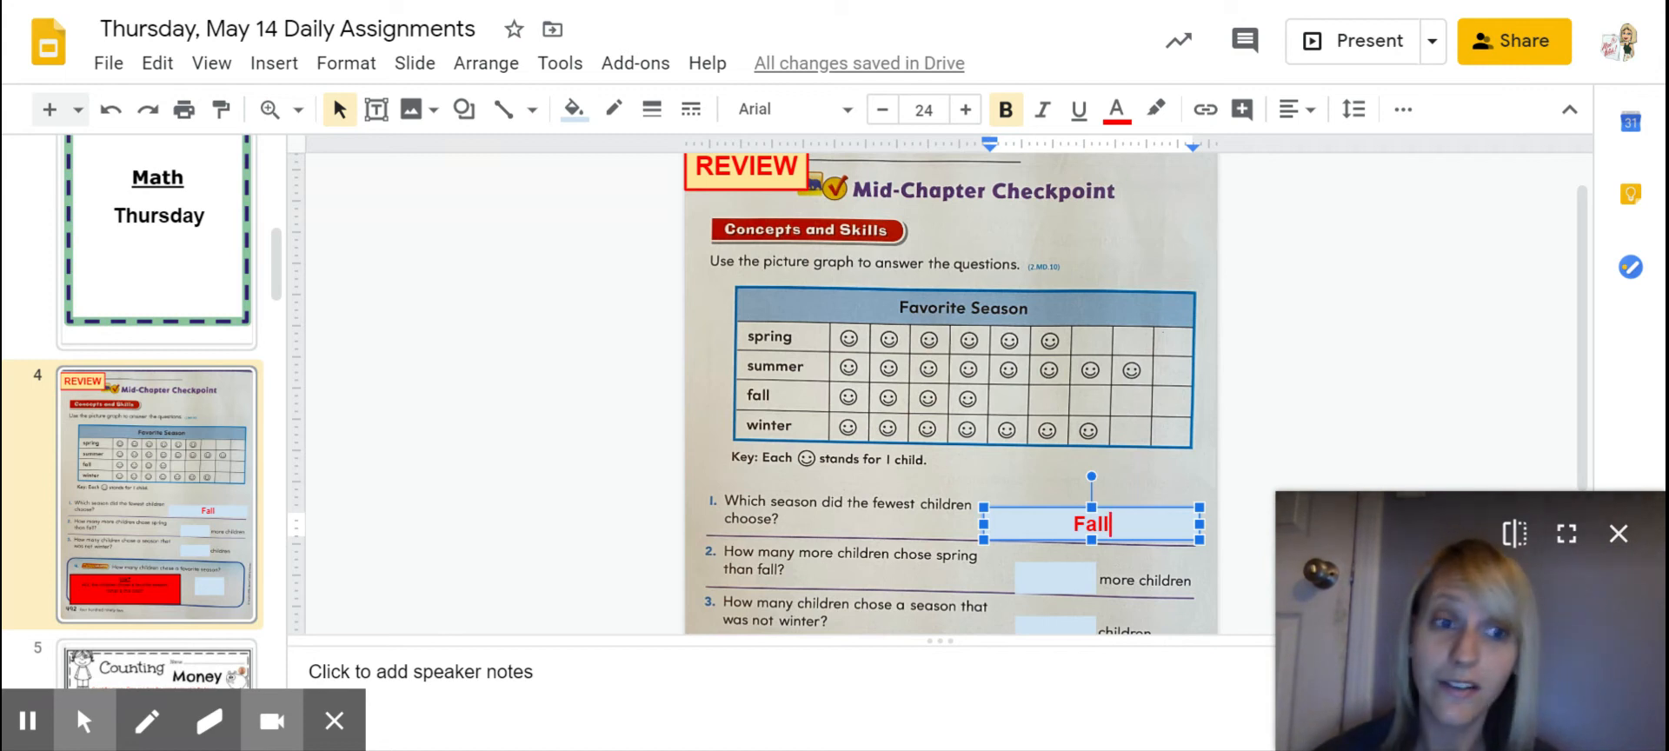
{"action": "mouse_move", "coordinate": [676, 520]}
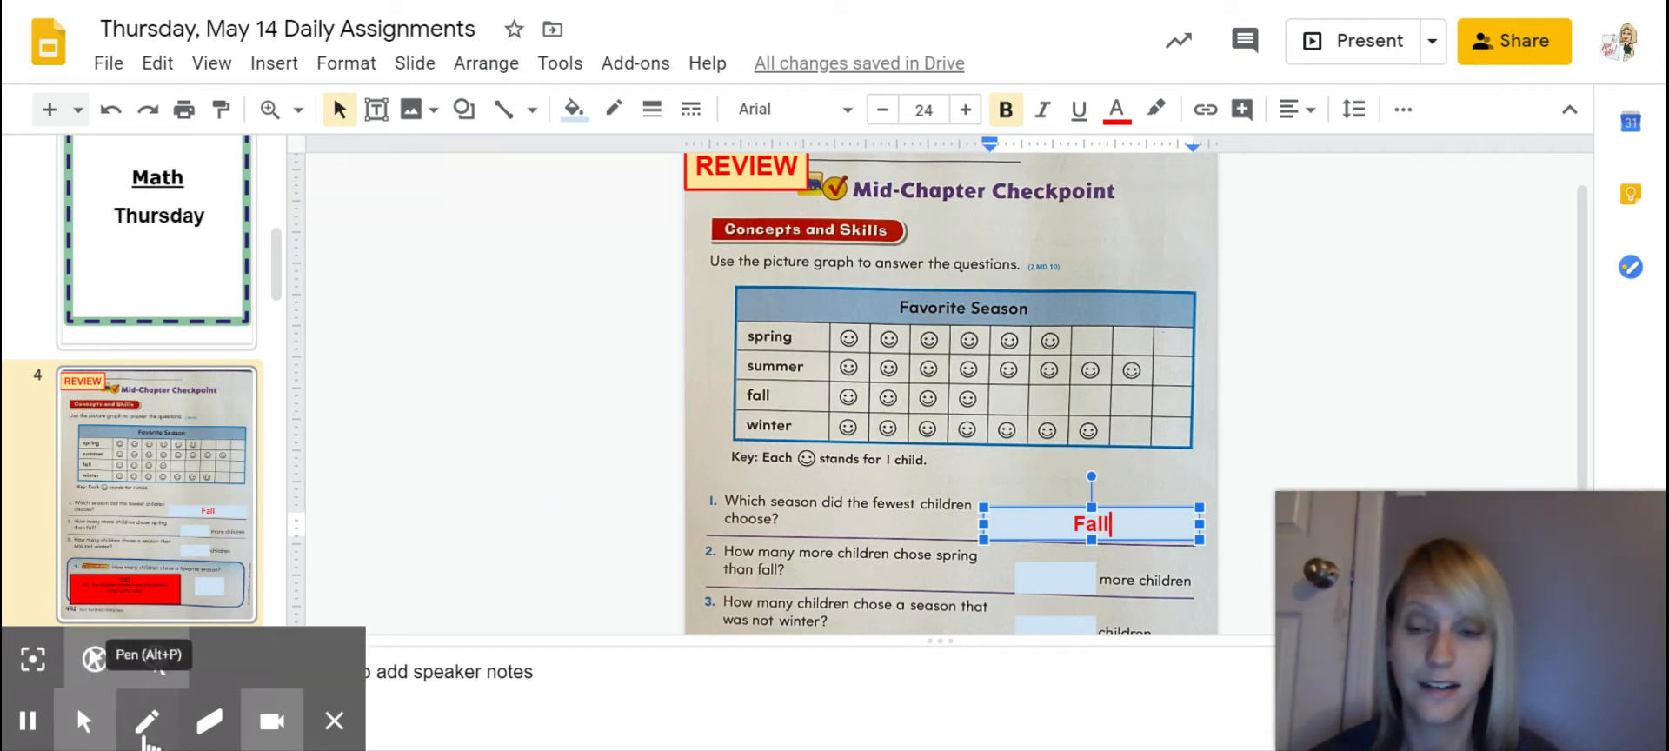
Step: Draw a blue pen line across the winter row of the Favorite Season graph
{"action": "left_click", "coordinate": [153, 722]}
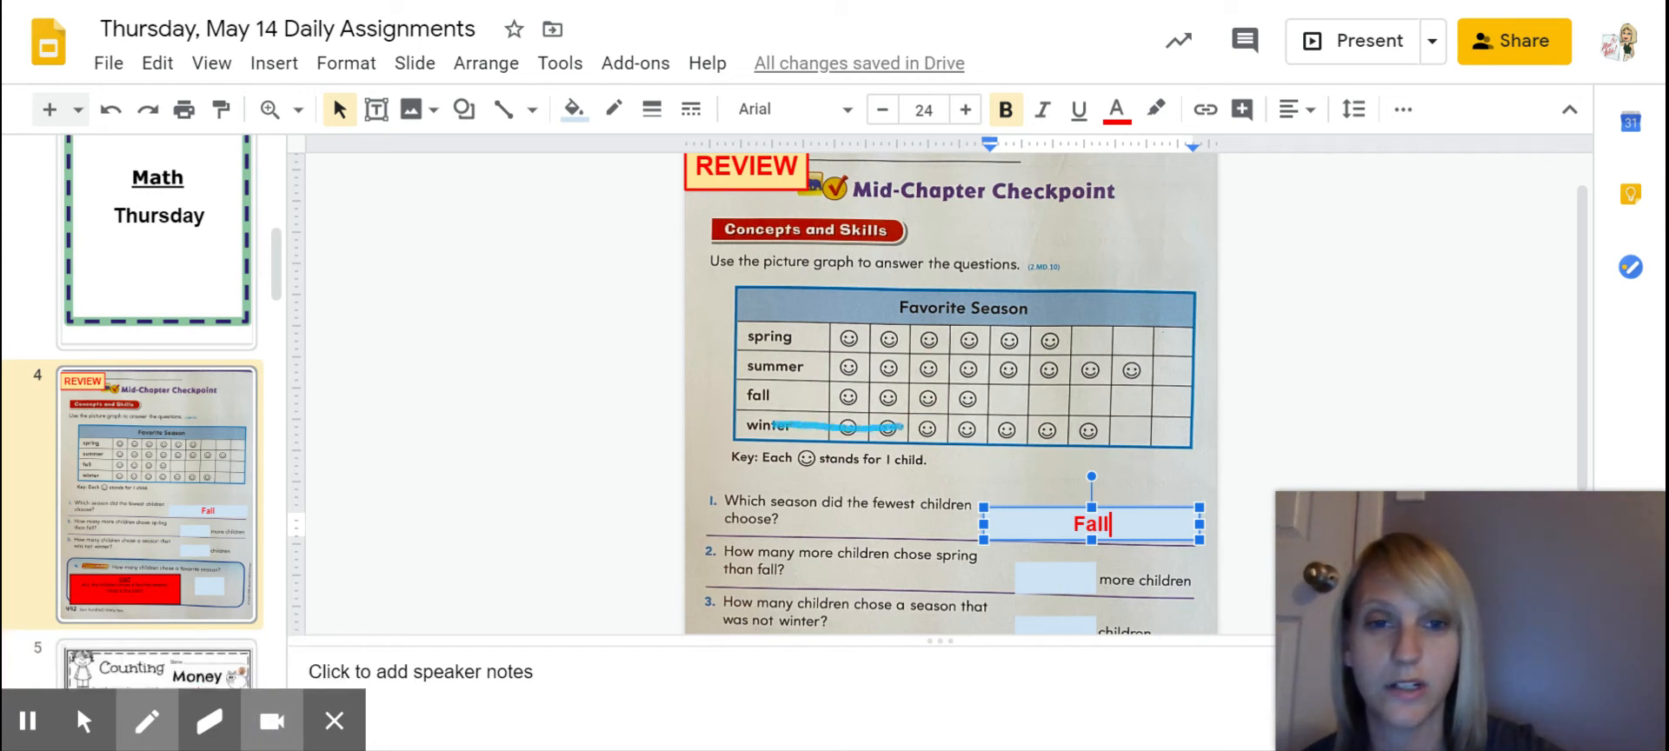
{"action": "left_click_drag", "start_coordinate": [852, 429], "coordinate": [1118, 430]}
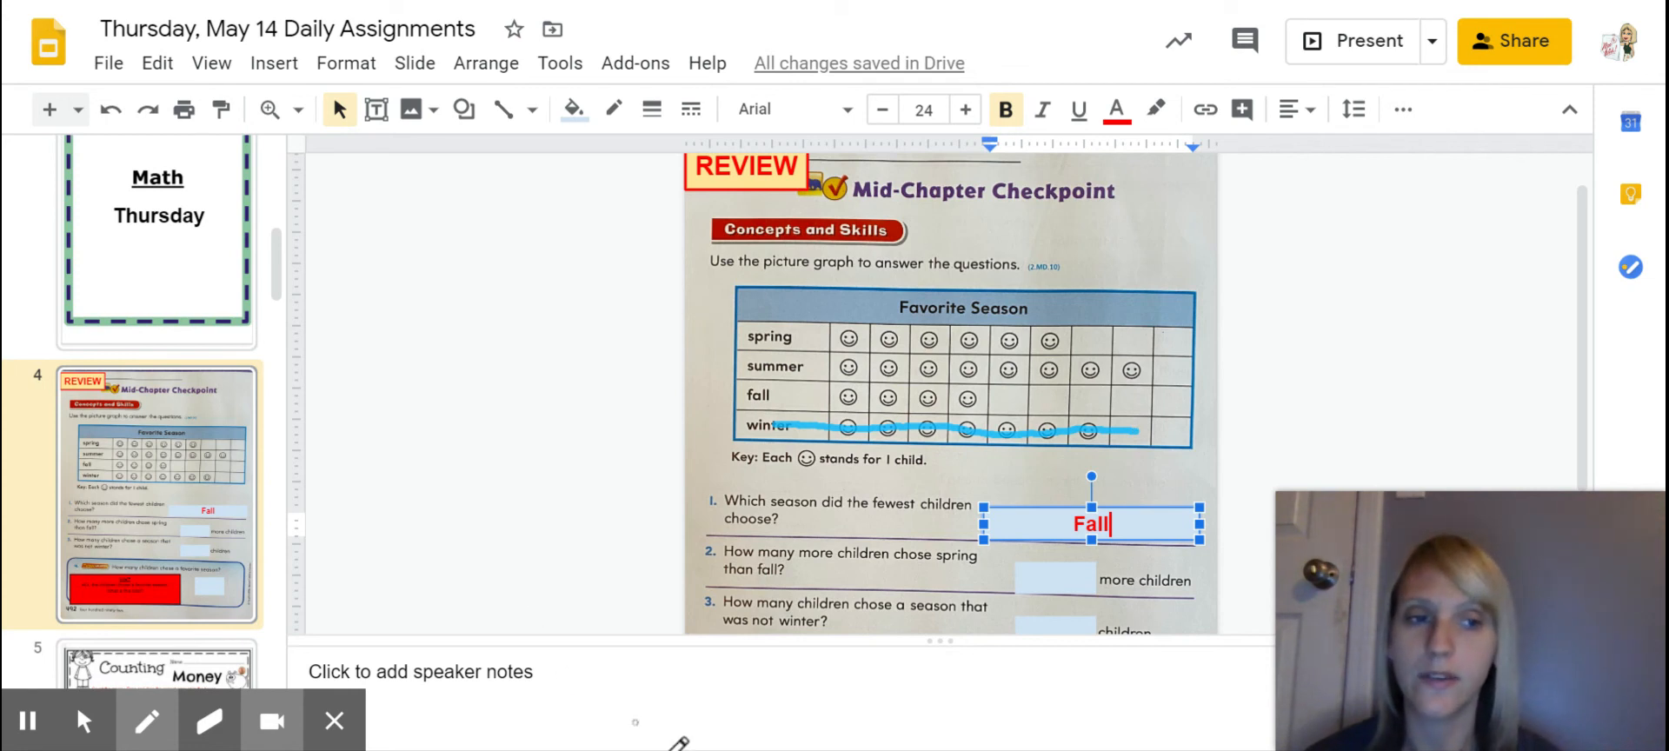
{"action": "left_click", "coordinate": [143, 723]}
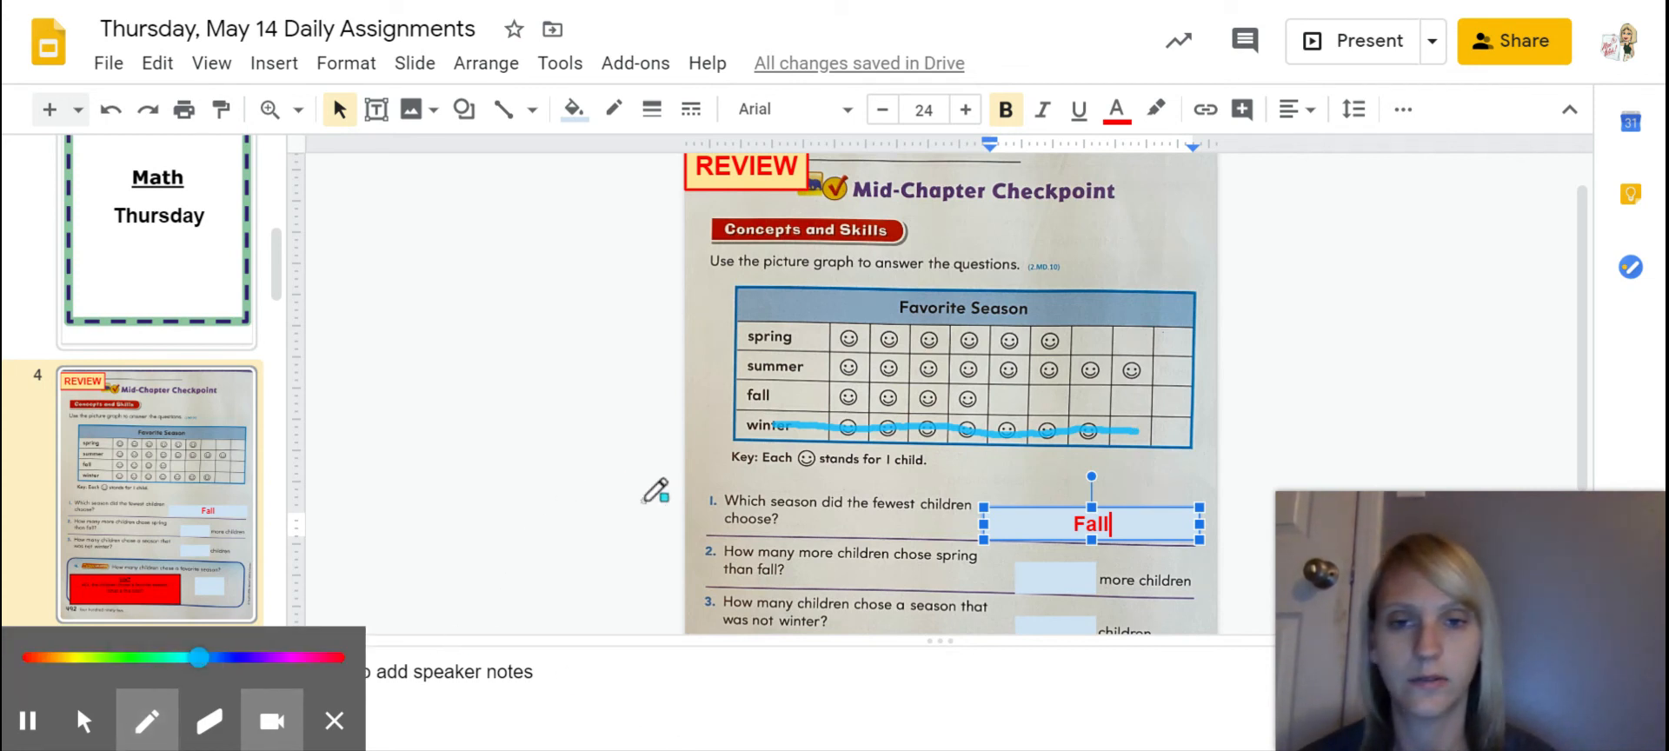
{"action": "mouse_move", "coordinate": [143, 723]}
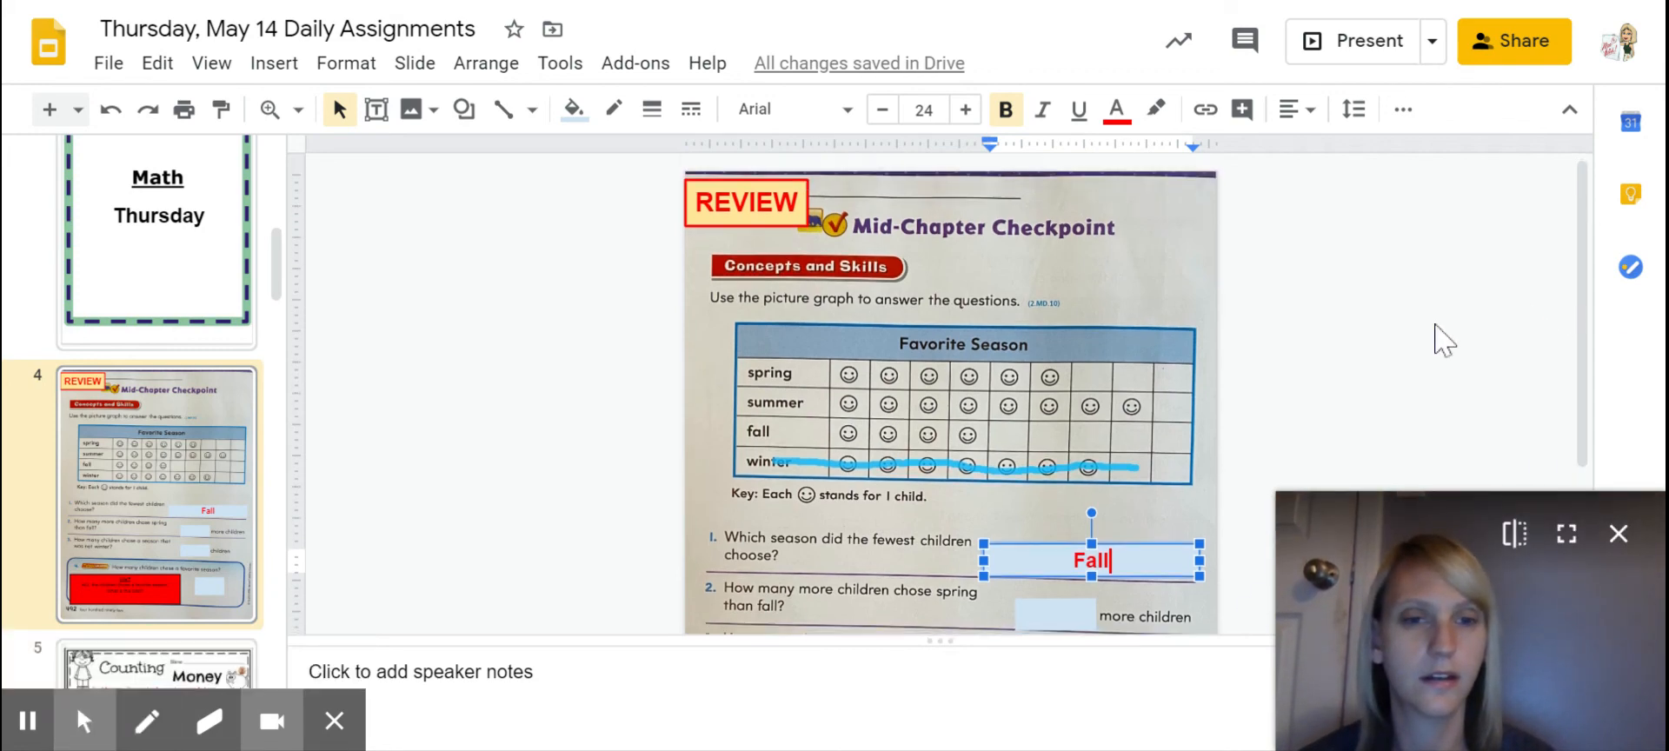
Step: Erase the drawn line from the winter row and return to the cursor tool
{"action": "scroll", "scroll_direction": "down", "scroll_amount": 3}
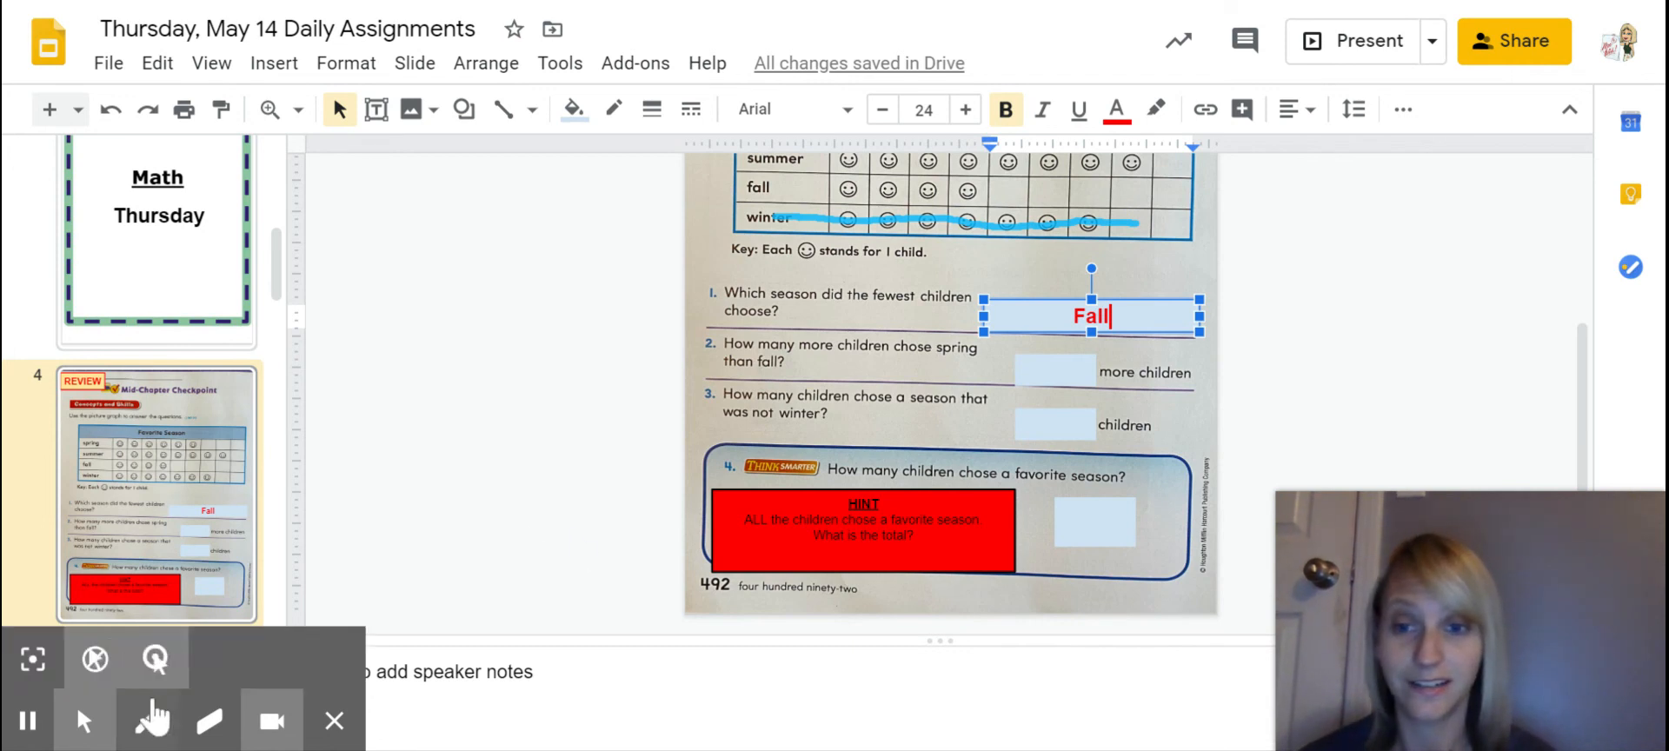
{"action": "left_click", "coordinate": [208, 721]}
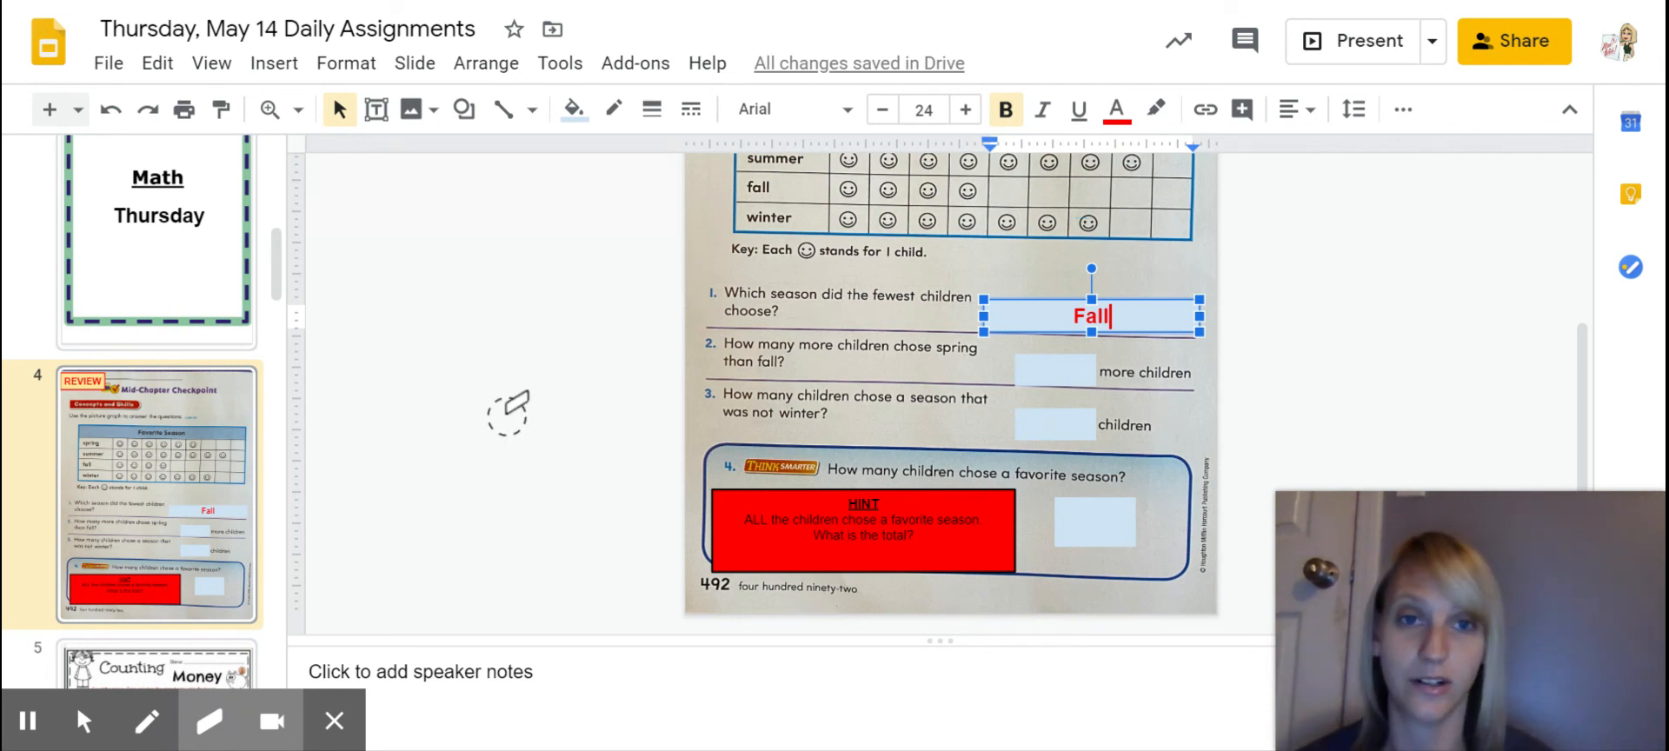
{"action": "mouse_move", "coordinate": [399, 424]}
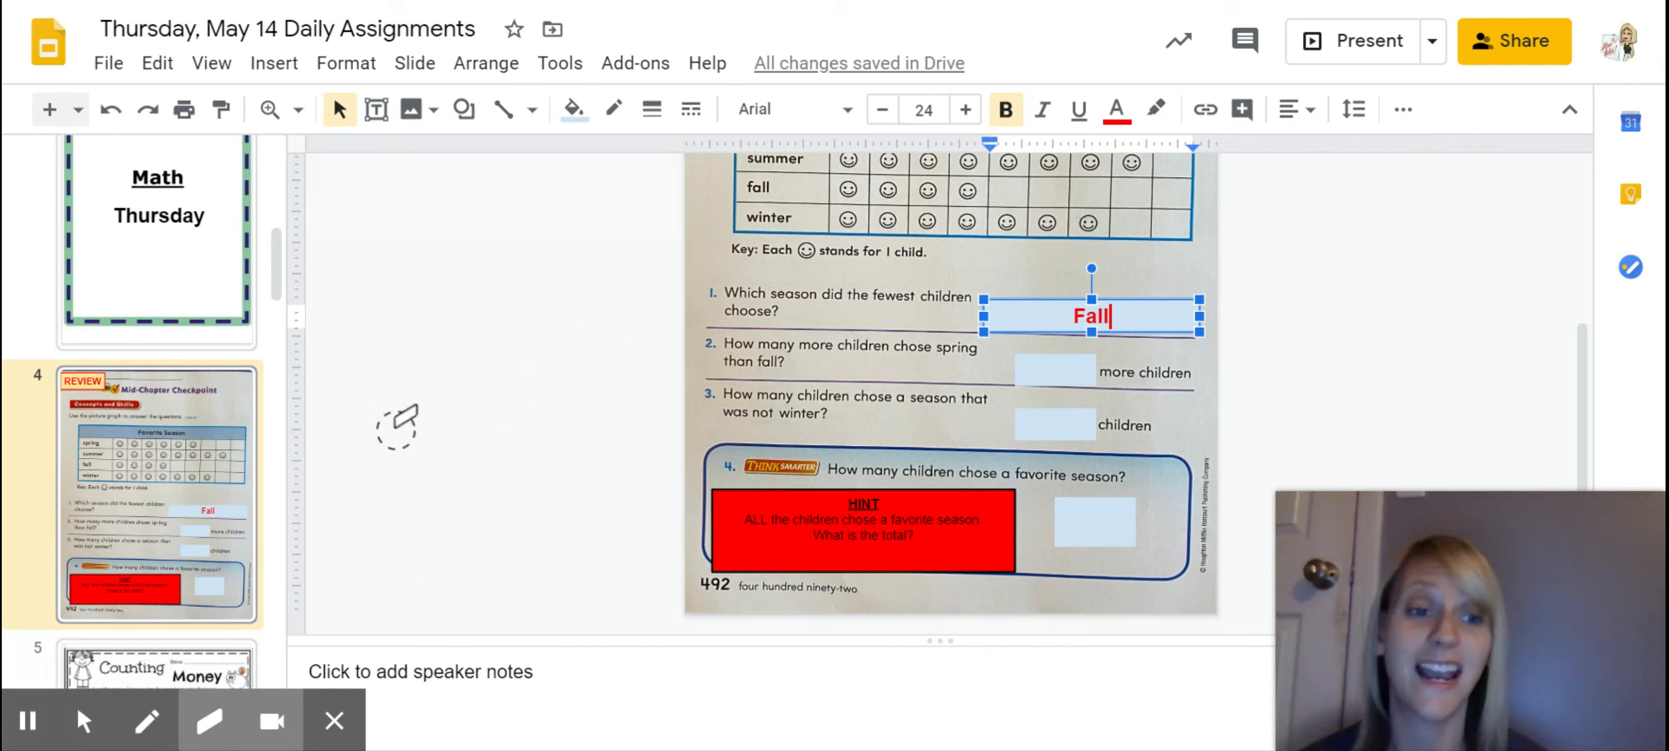
{"action": "mouse_move", "coordinate": [396, 430]}
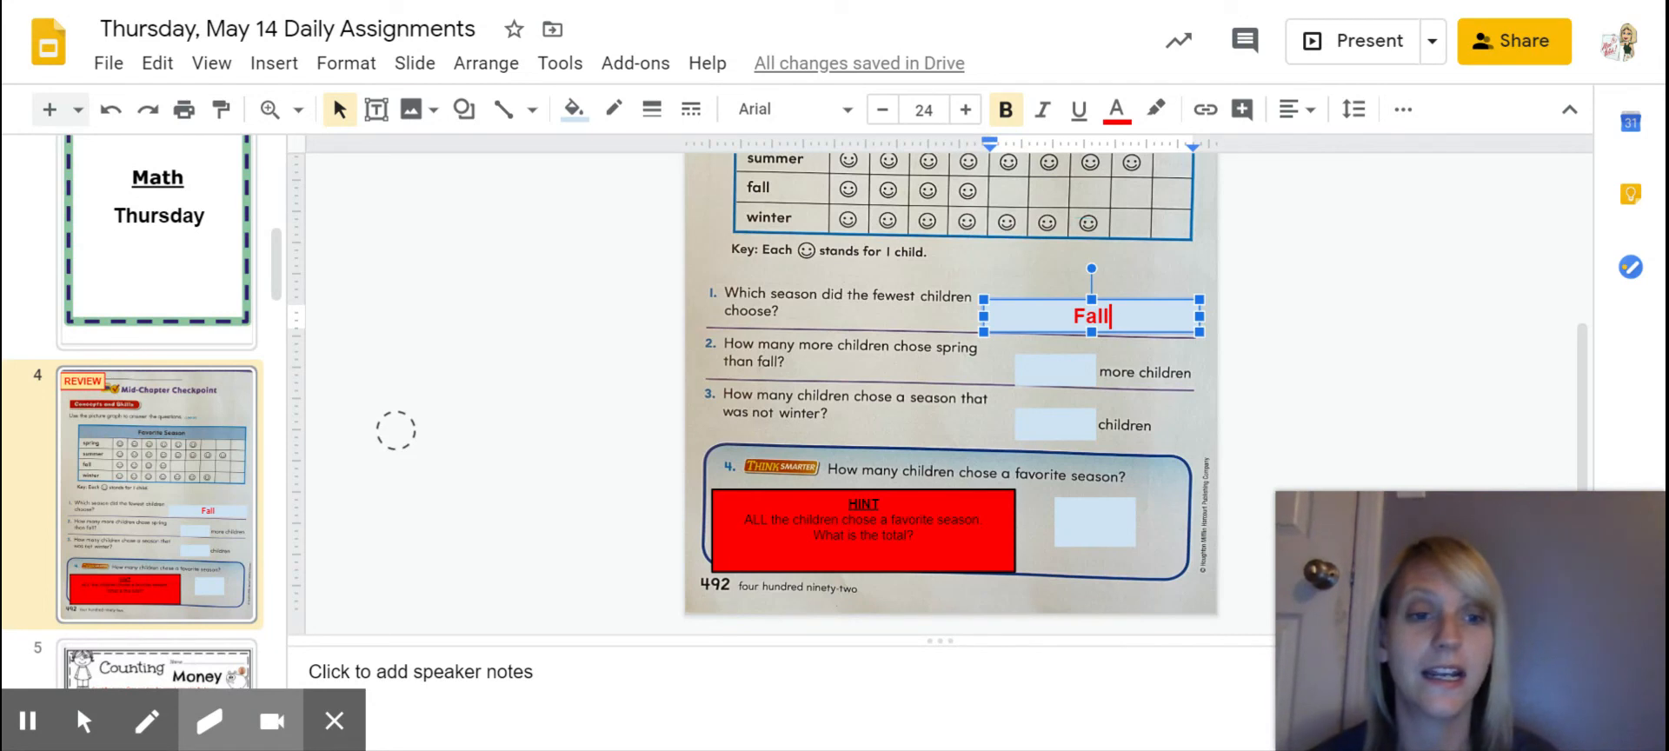
{"action": "left_click", "coordinate": [85, 721]}
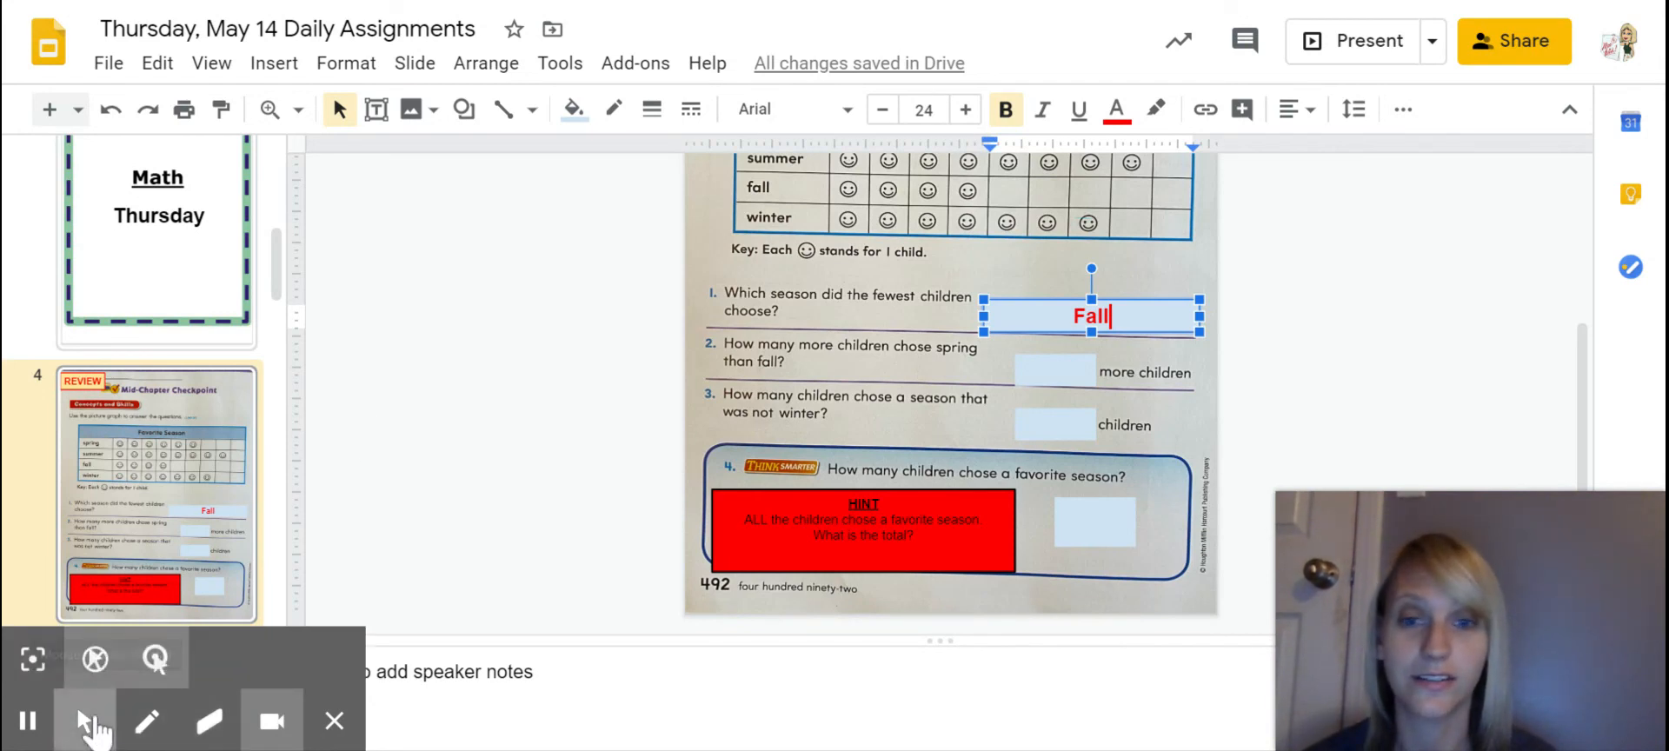